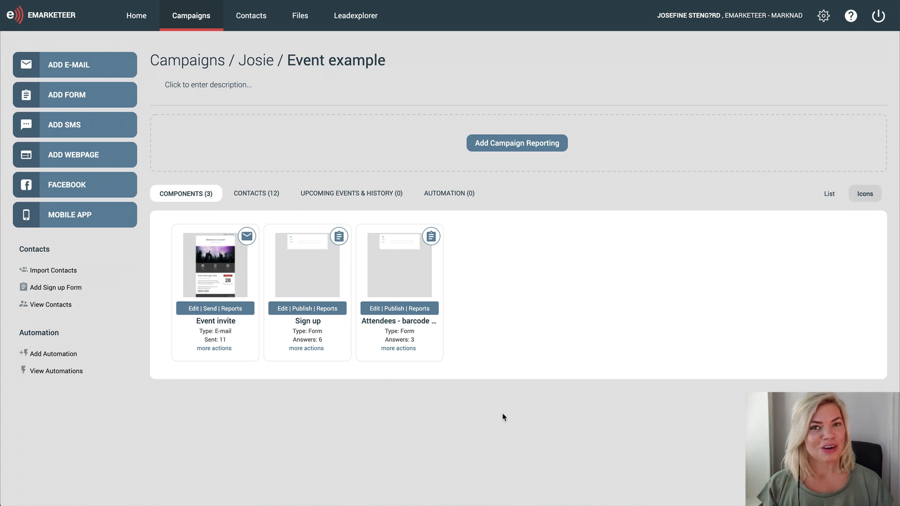
pyautogui.moveTo(340, 401)
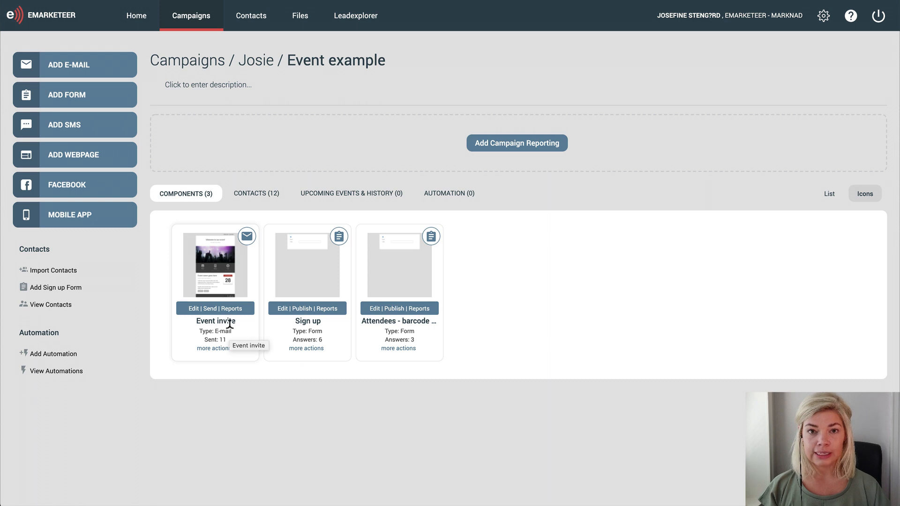
pyautogui.moveTo(329, 333)
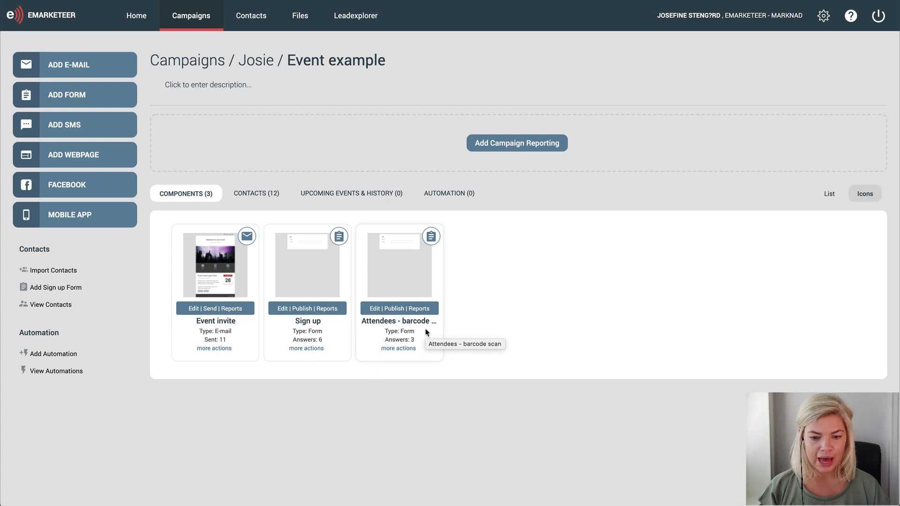
# Create a funnel chart whose first step is Event invite mail delivered.
pyautogui.click(516, 142)
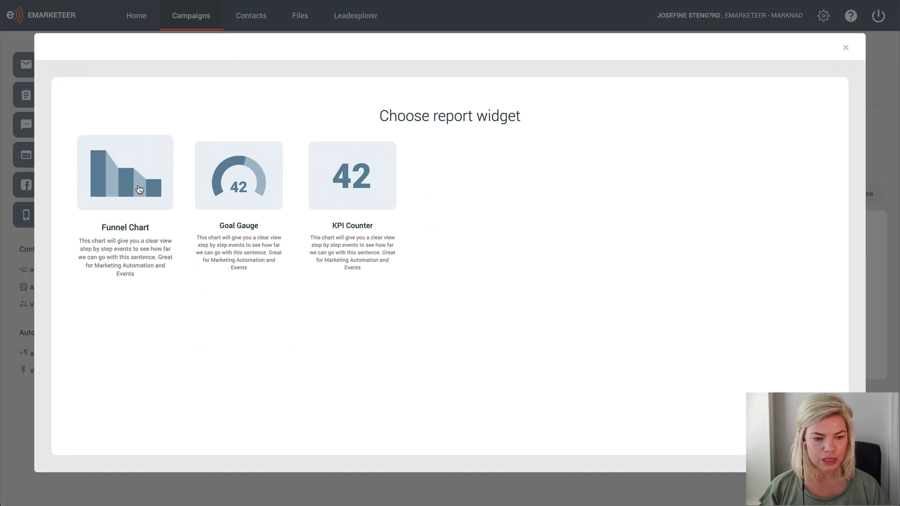
pyautogui.click(125, 172)
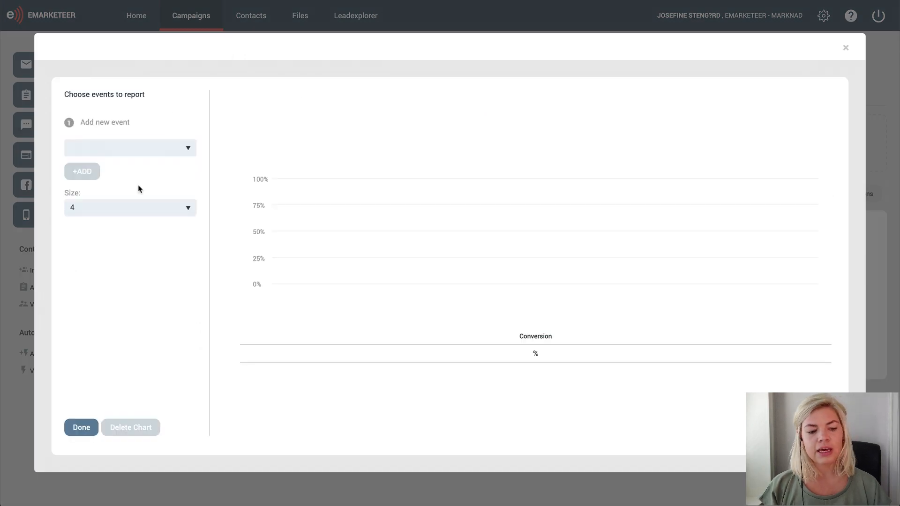
pyautogui.moveTo(145, 179)
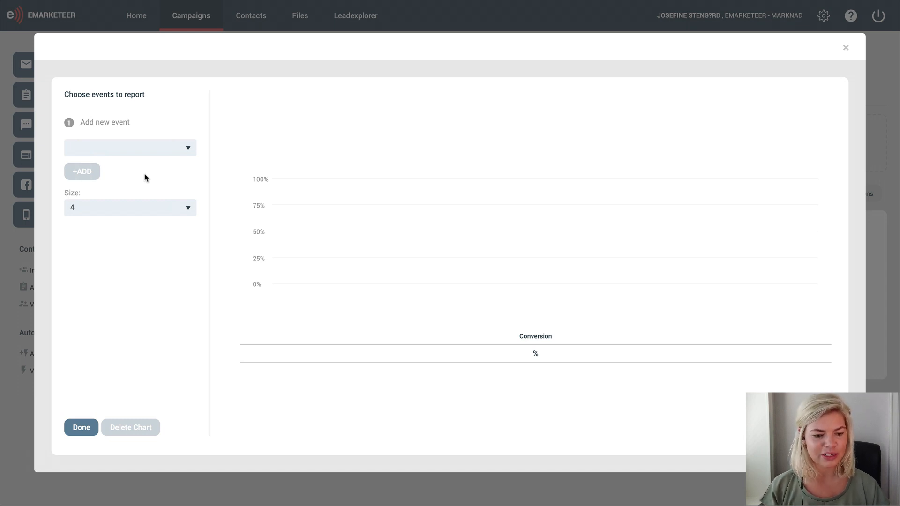
pyautogui.click(130, 148)
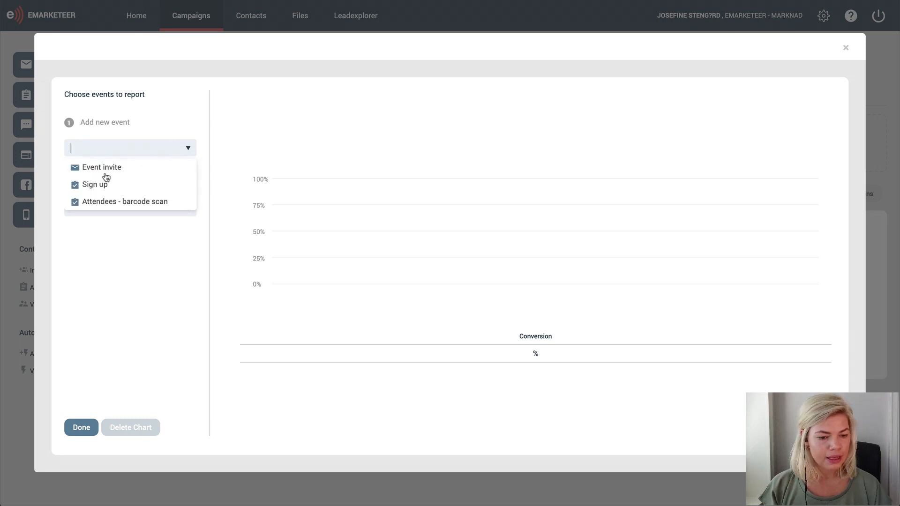
pyautogui.click(102, 166)
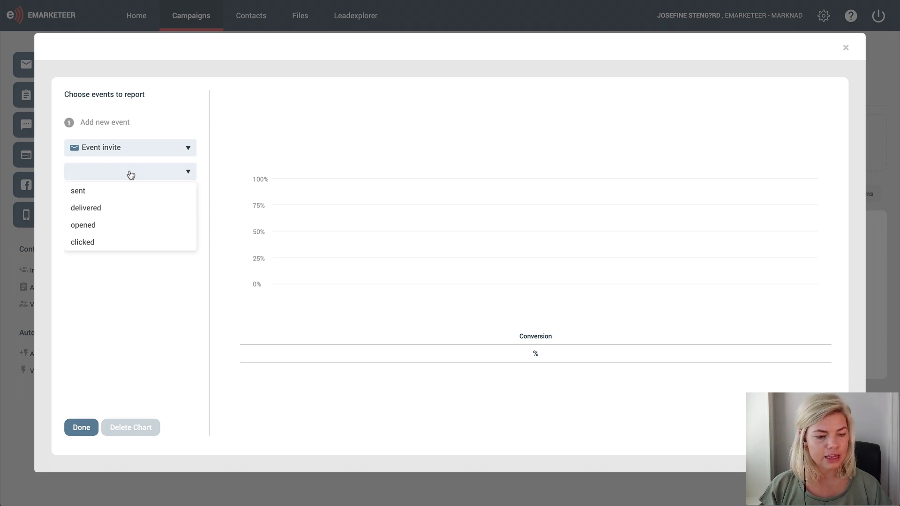
pyautogui.click(85, 208)
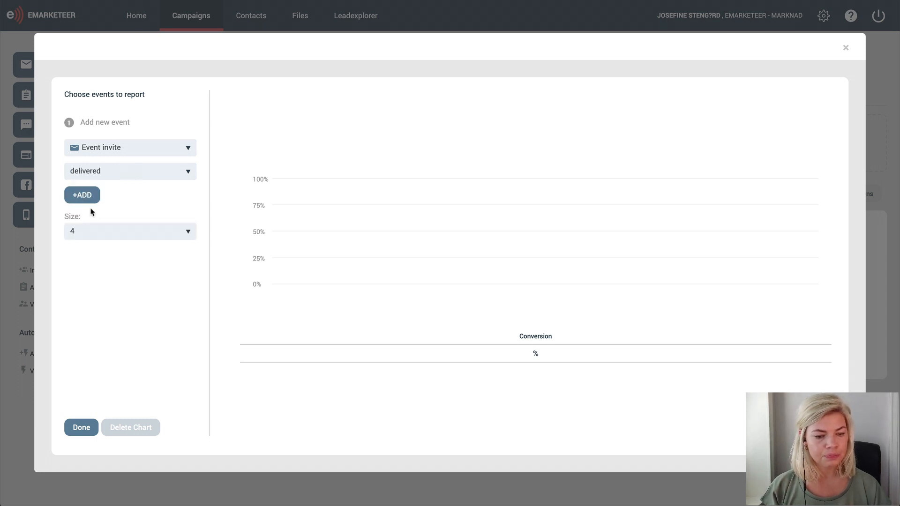
pyautogui.click(81, 194)
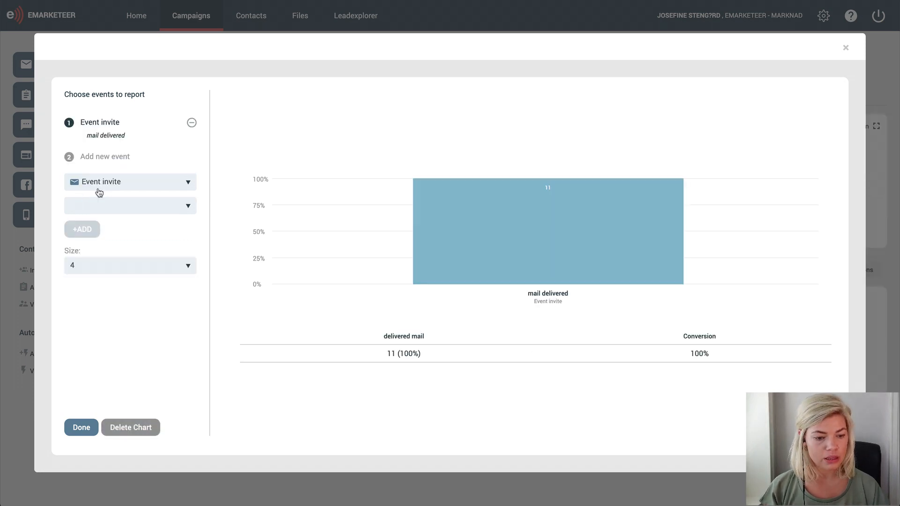
pyautogui.click(130, 205)
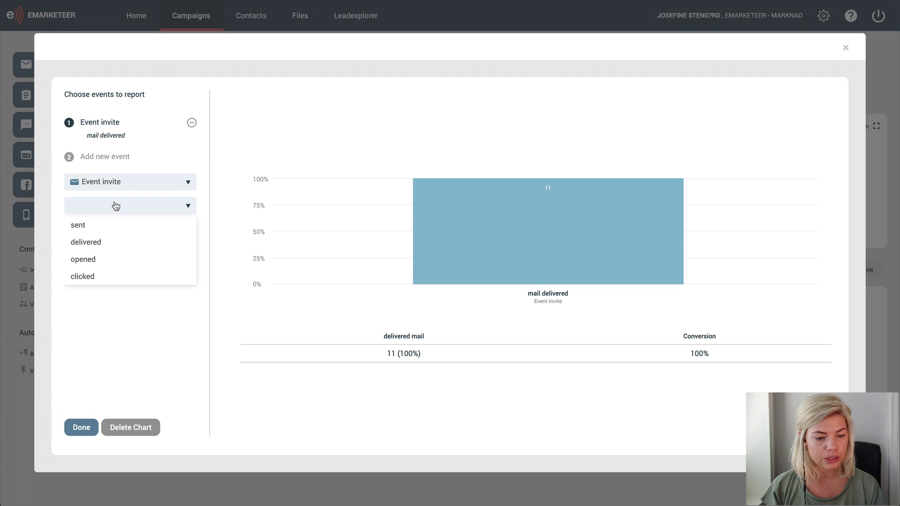
pyautogui.click(82, 259)
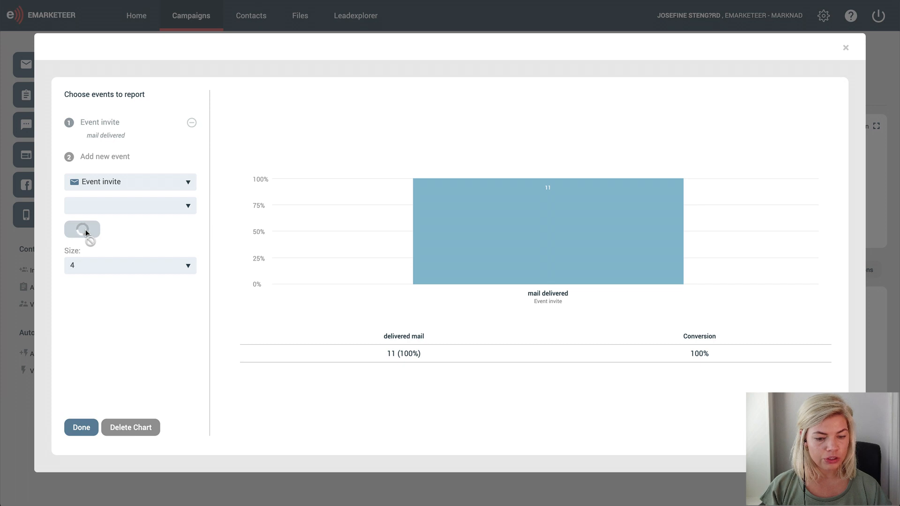
# Add Event invite mail opened and Sign up form submitted as funnel steps.
pyautogui.click(130, 205)
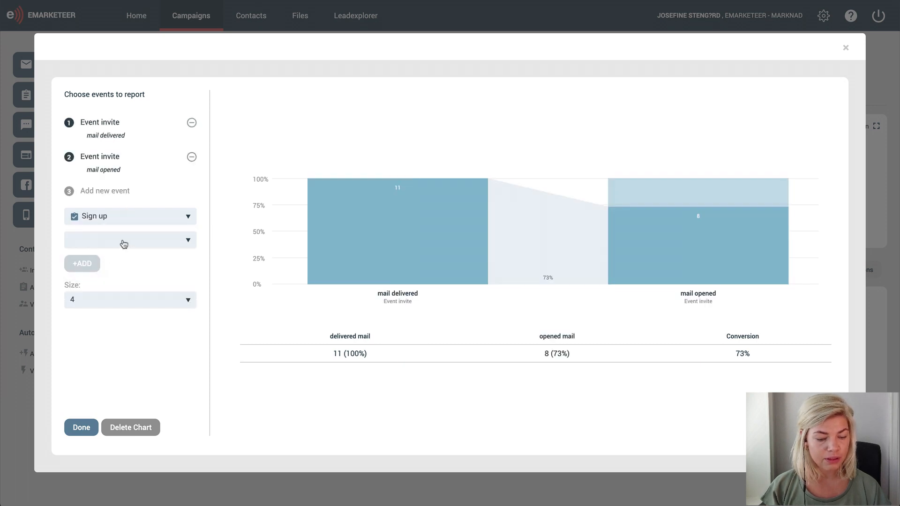
pyautogui.click(129, 240)
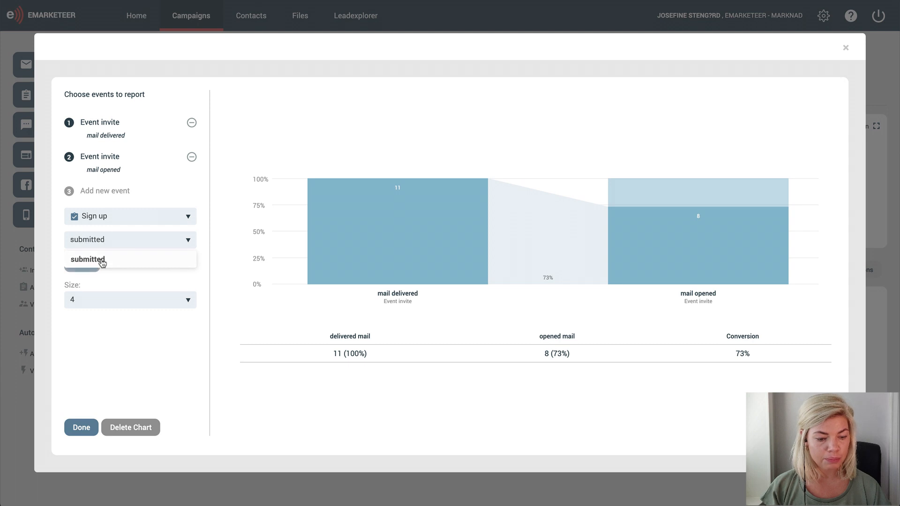
pyautogui.click(87, 259)
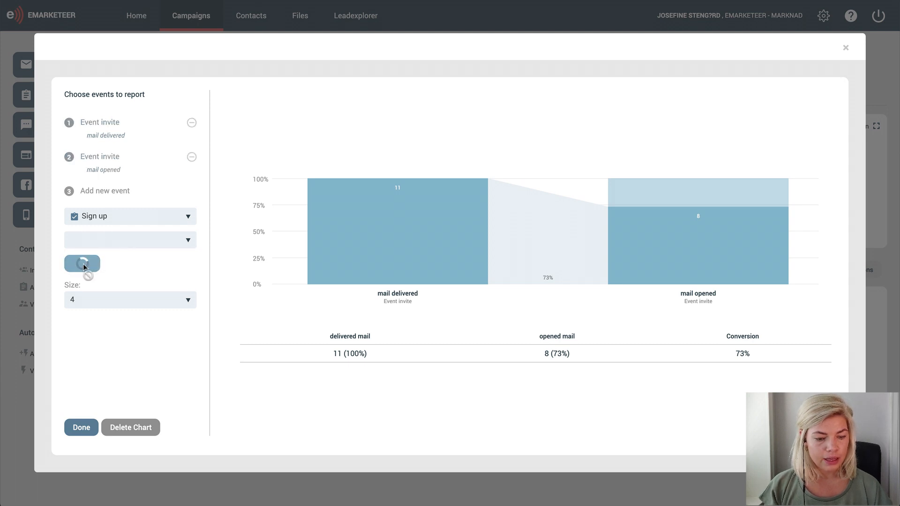
pyautogui.click(82, 264)
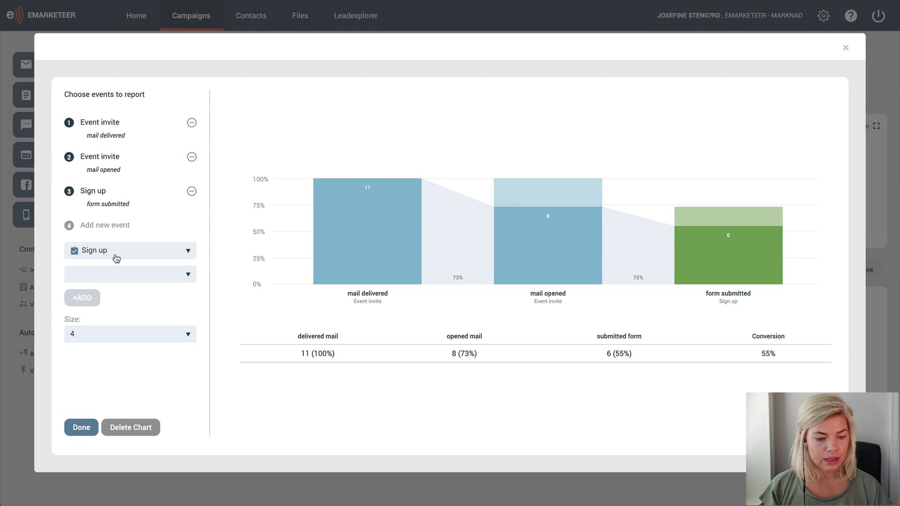
# Add Attendees - barcode scan form submitted as the fourth funnel step.
pyautogui.click(130, 250)
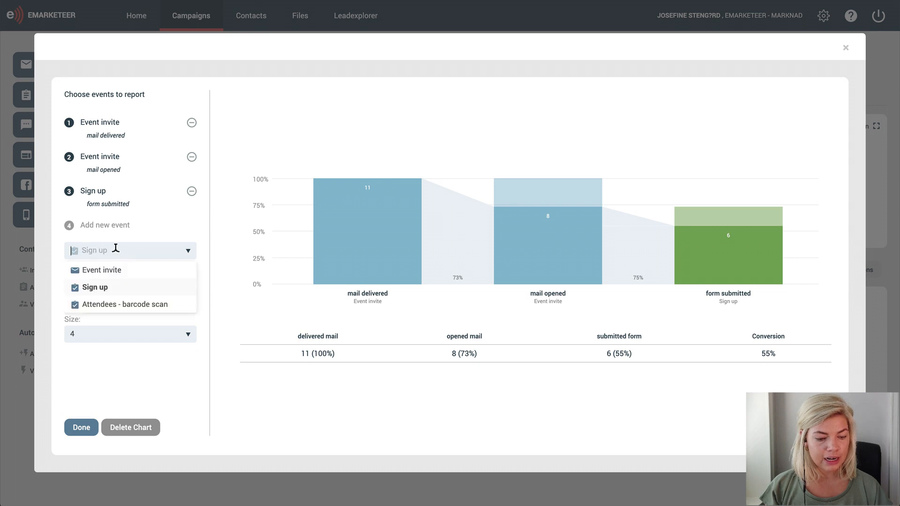
pyautogui.click(124, 304)
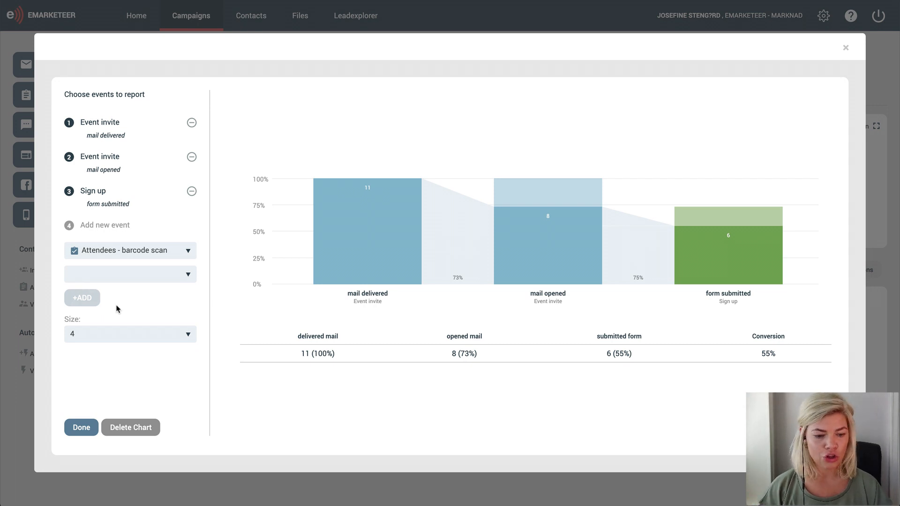
pyautogui.moveTo(120, 286)
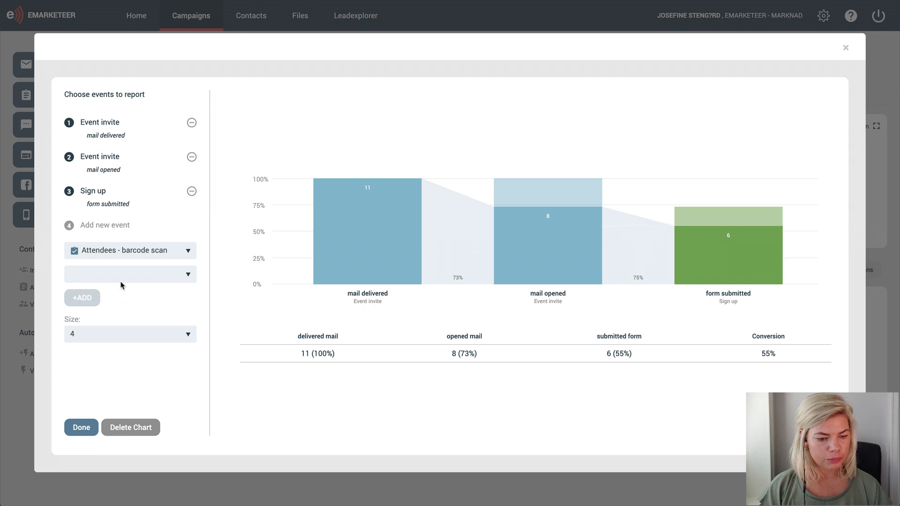
pyautogui.click(130, 274)
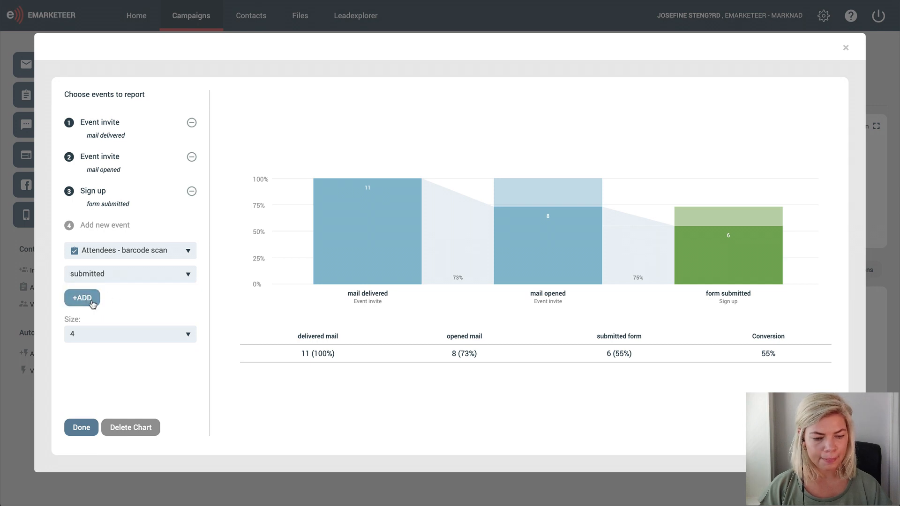
pyautogui.click(82, 297)
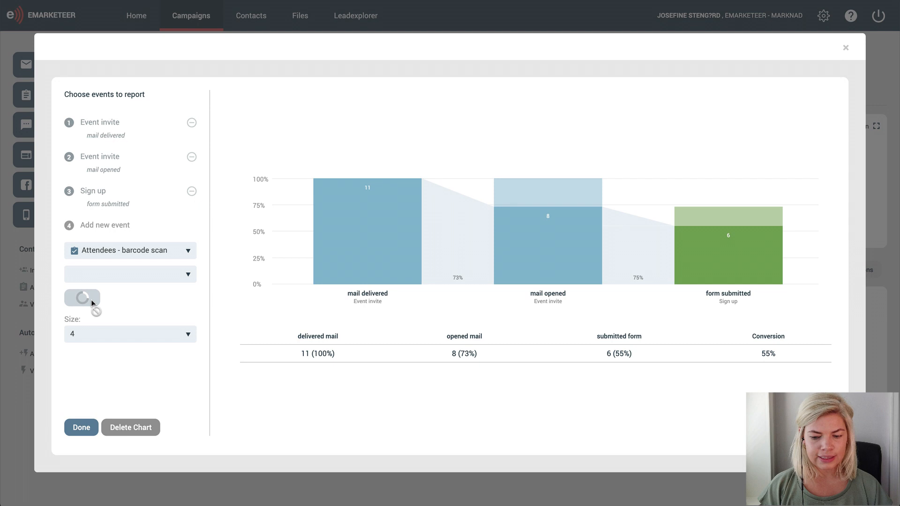
pyautogui.click(82, 299)
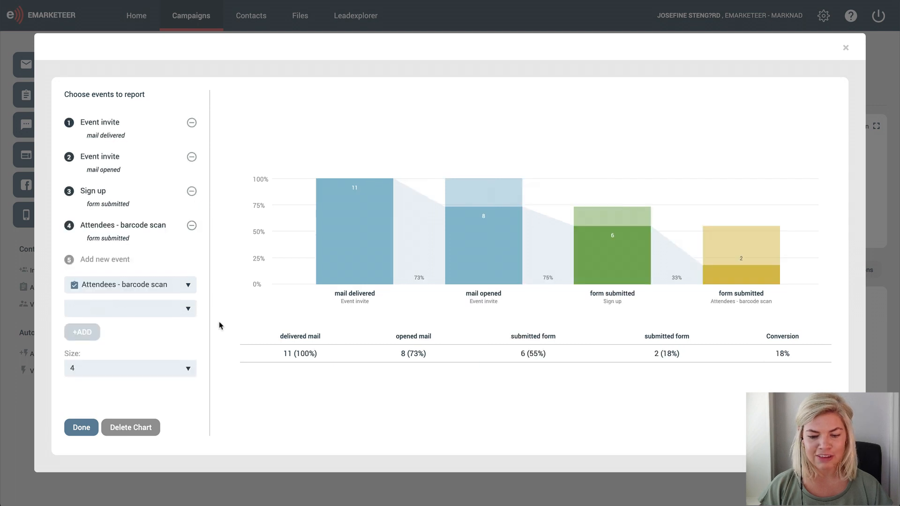
pyautogui.moveTo(508, 316)
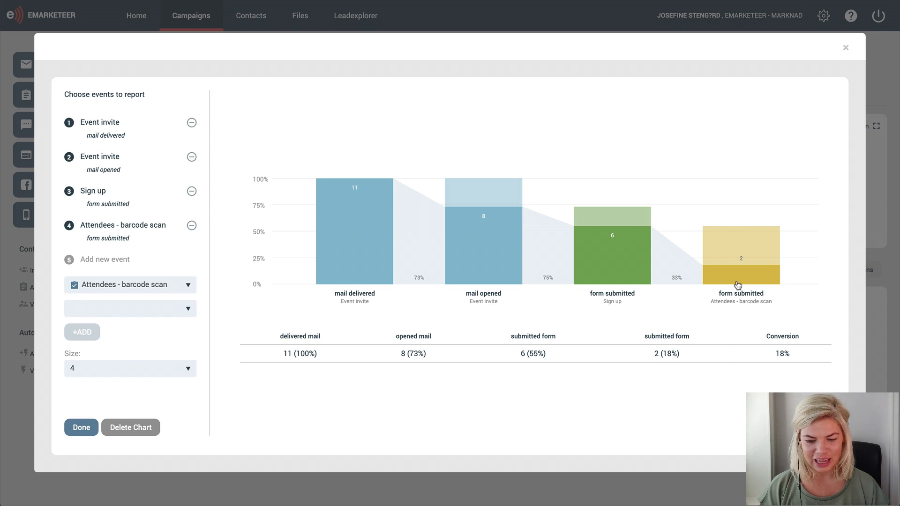
pyautogui.moveTo(714, 330)
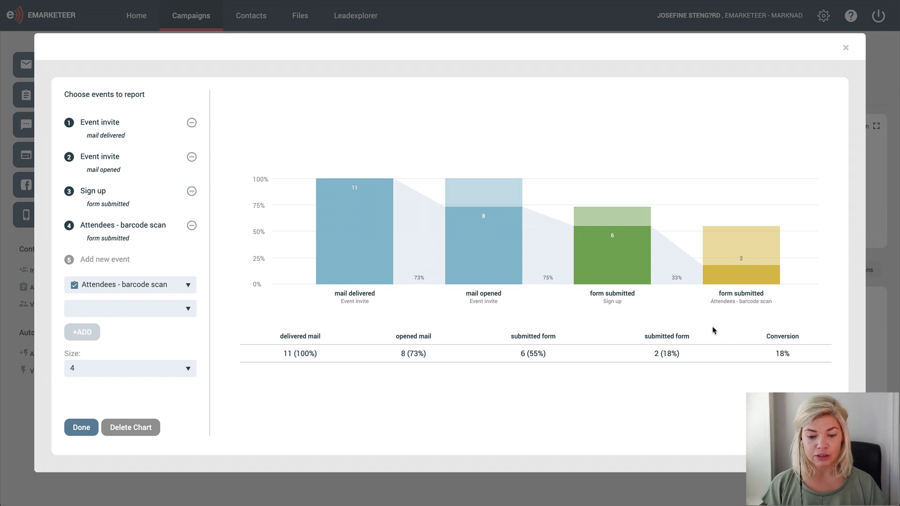
pyautogui.moveTo(457, 299)
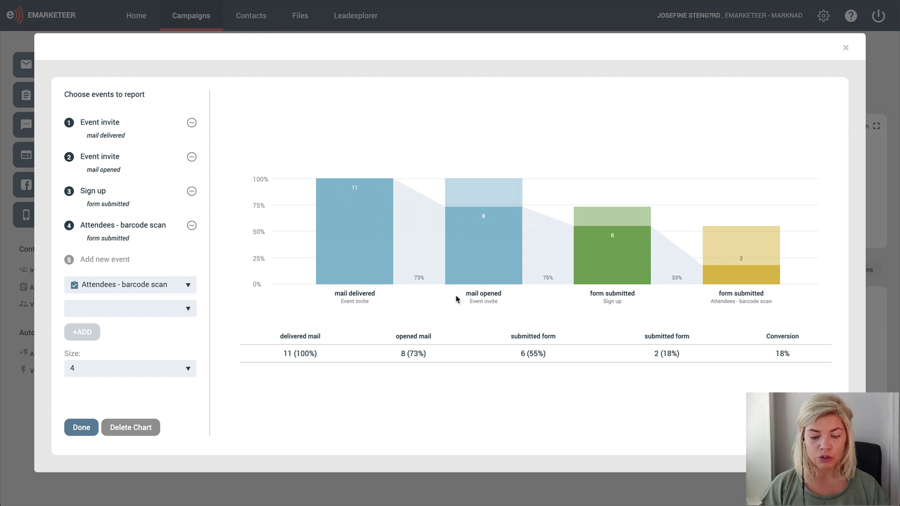
pyautogui.moveTo(542, 281)
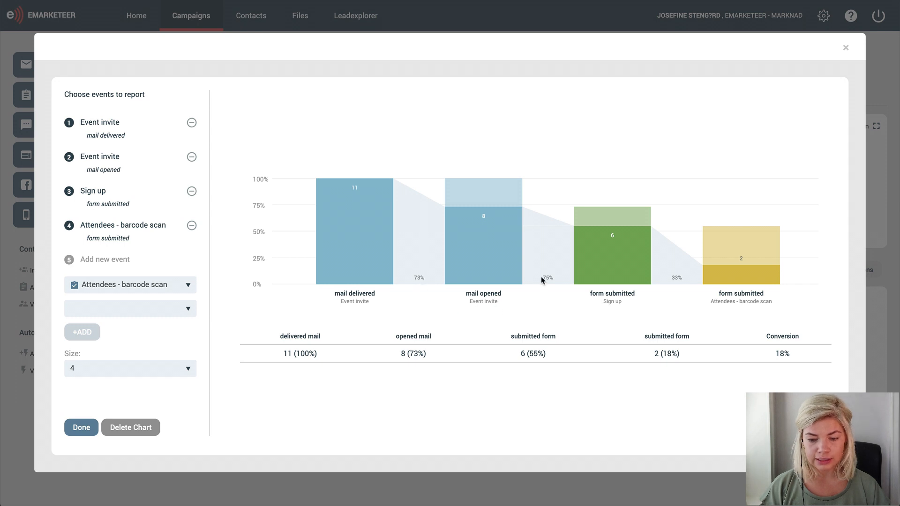
pyautogui.moveTo(687, 306)
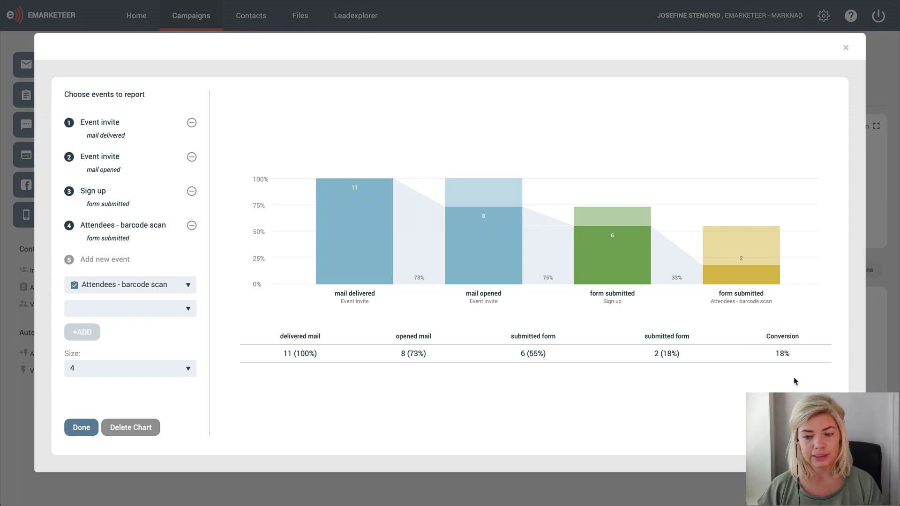
pyautogui.moveTo(816, 196)
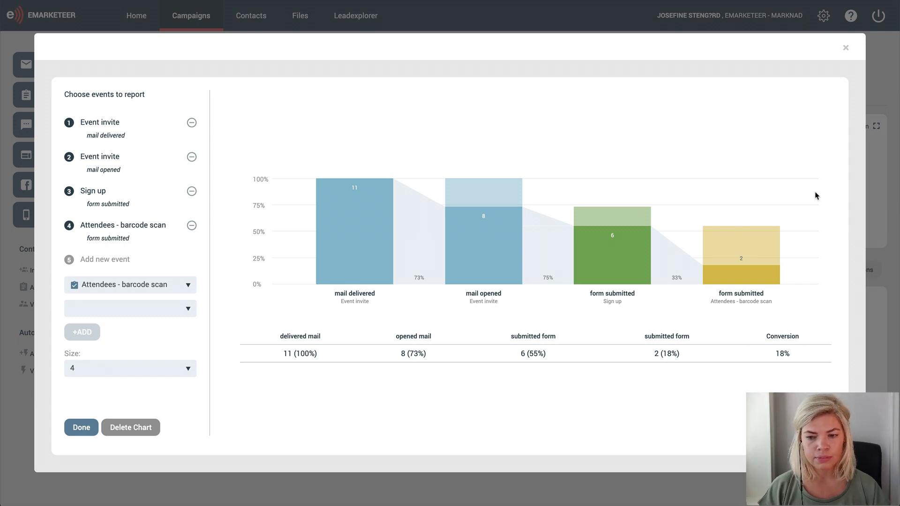
# Save the funnel chart, view the six Sign up form submitters, then close the list.
pyautogui.click(81, 427)
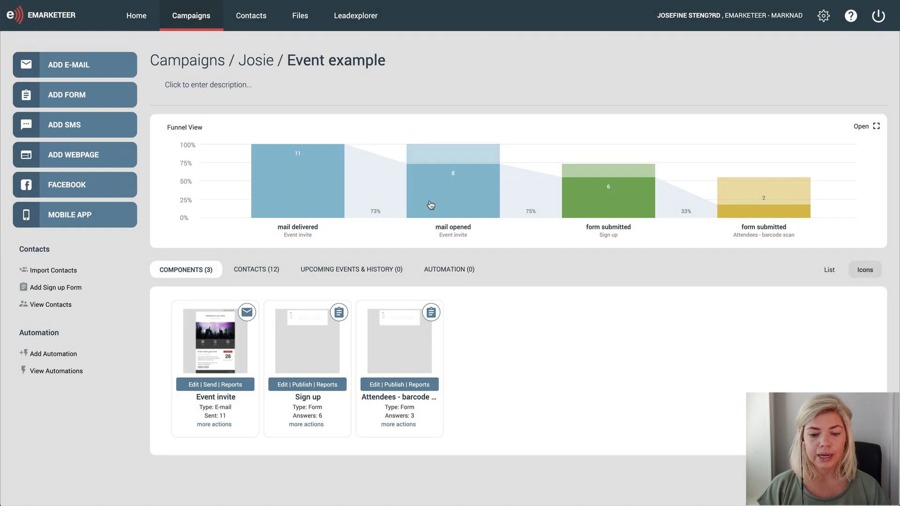
pyautogui.moveTo(580, 200)
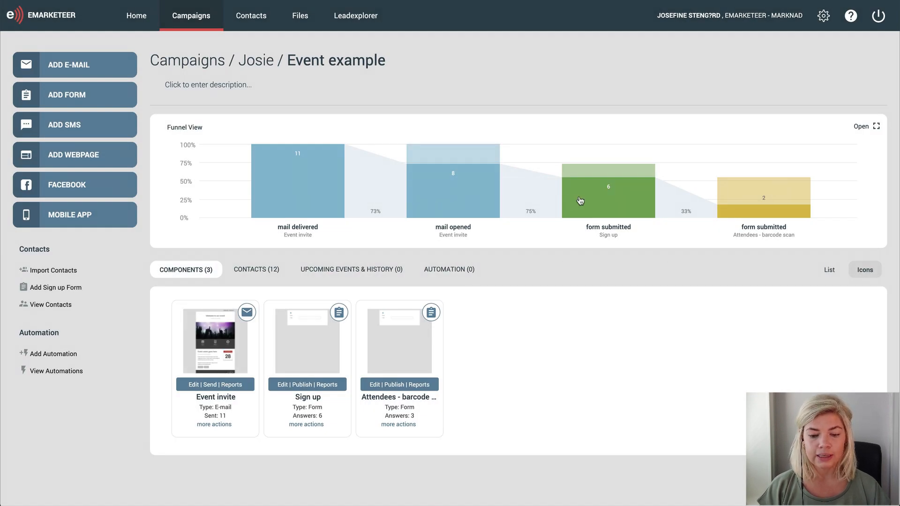
pyautogui.click(608, 191)
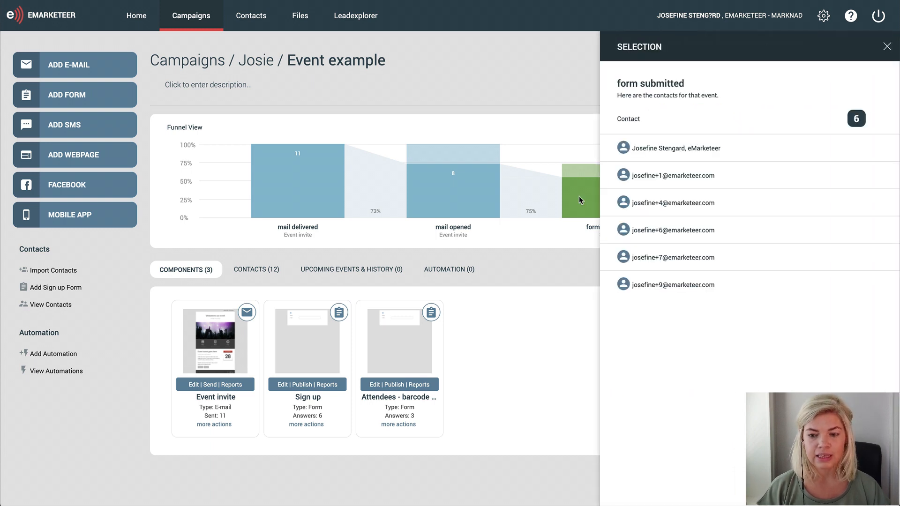
pyautogui.click(887, 46)
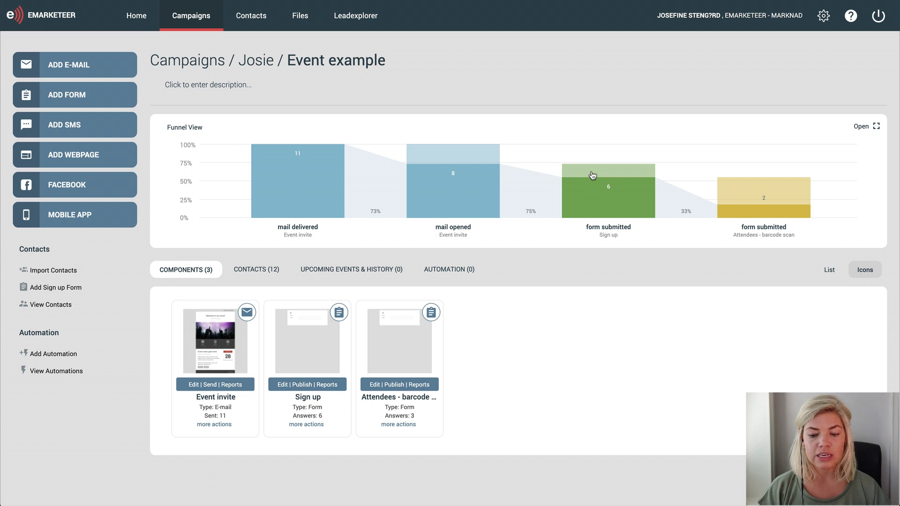
pyautogui.moveTo(604, 186)
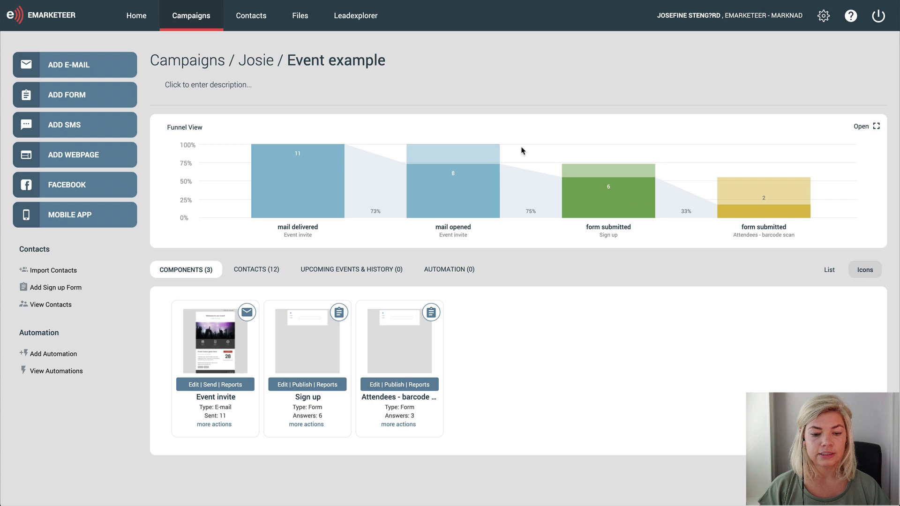
pyautogui.moveTo(450, 197)
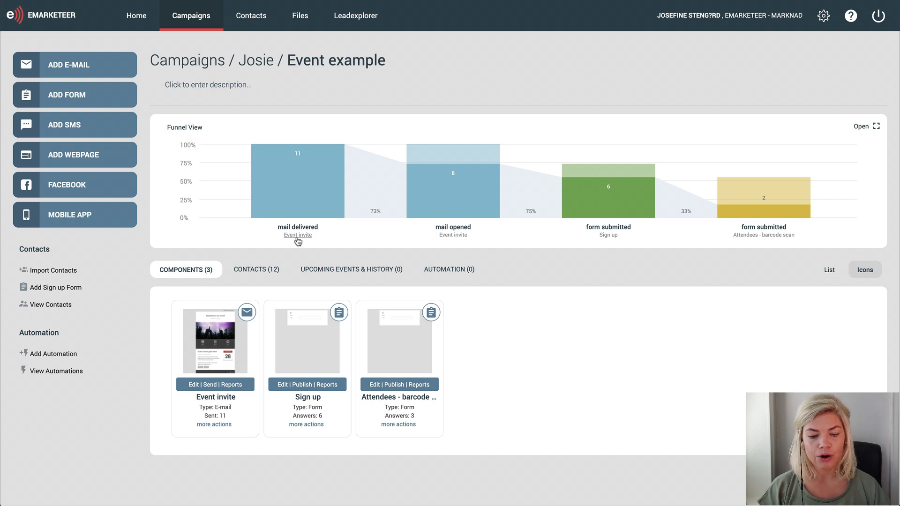
pyautogui.moveTo(445, 247)
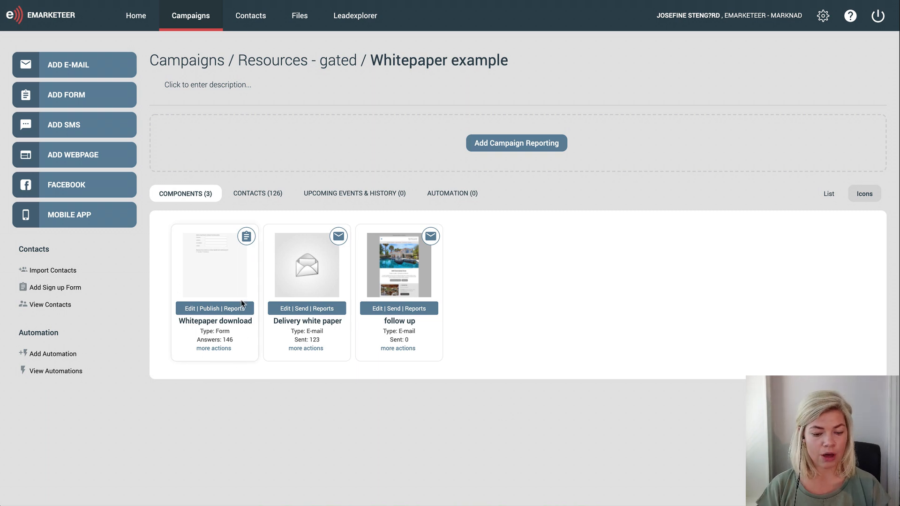
pyautogui.moveTo(209, 249)
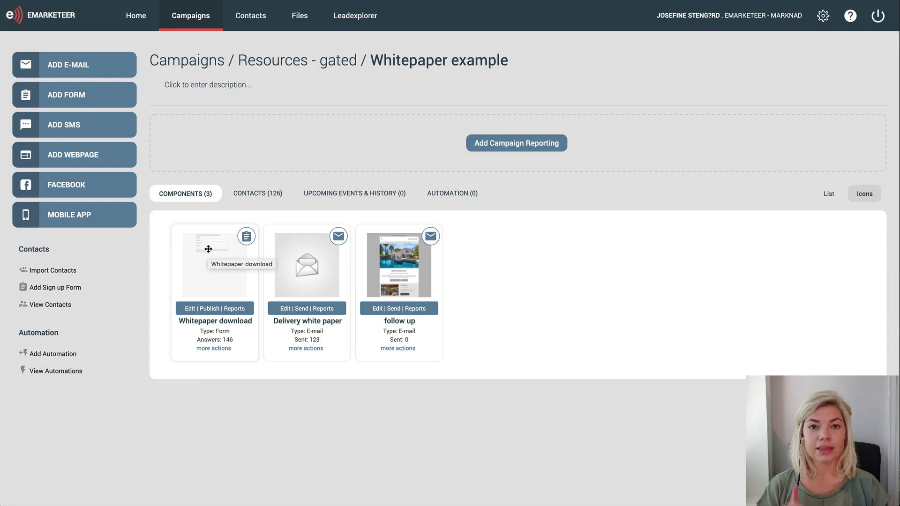
# Create a Goal Gauge for Whitepaper download form submissions with a target of 250.
pyautogui.click(516, 143)
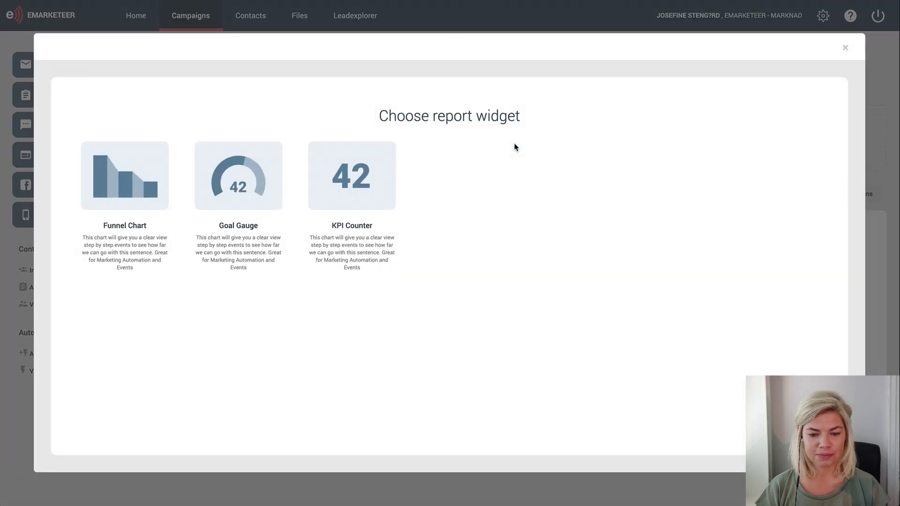
pyautogui.moveTo(237, 186)
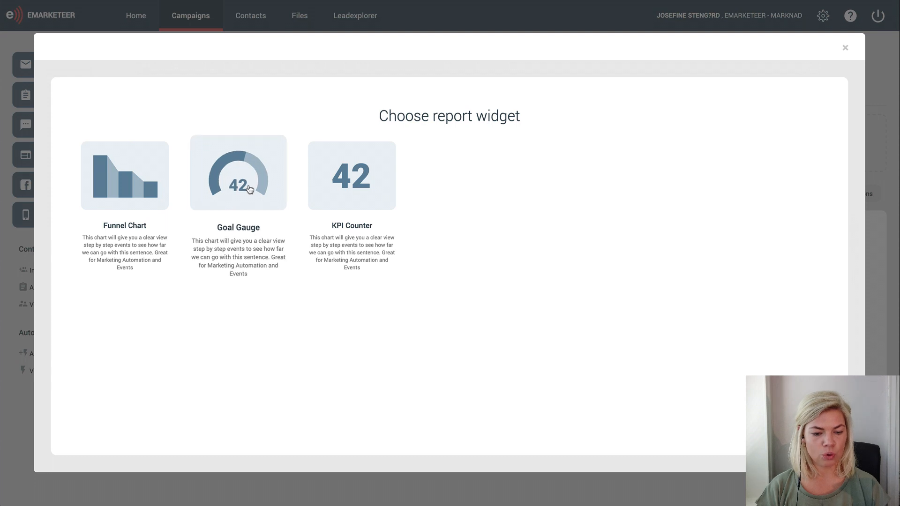
pyautogui.click(237, 173)
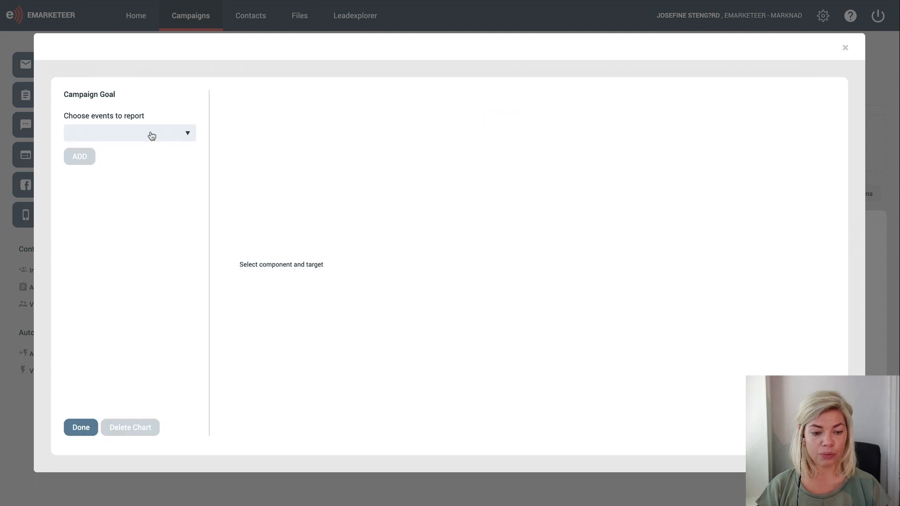
pyautogui.click(130, 133)
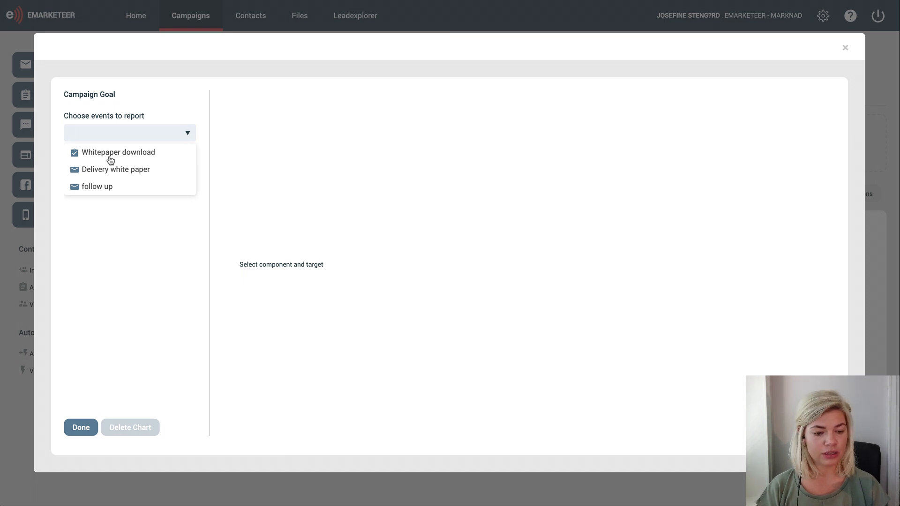
pyautogui.click(117, 152)
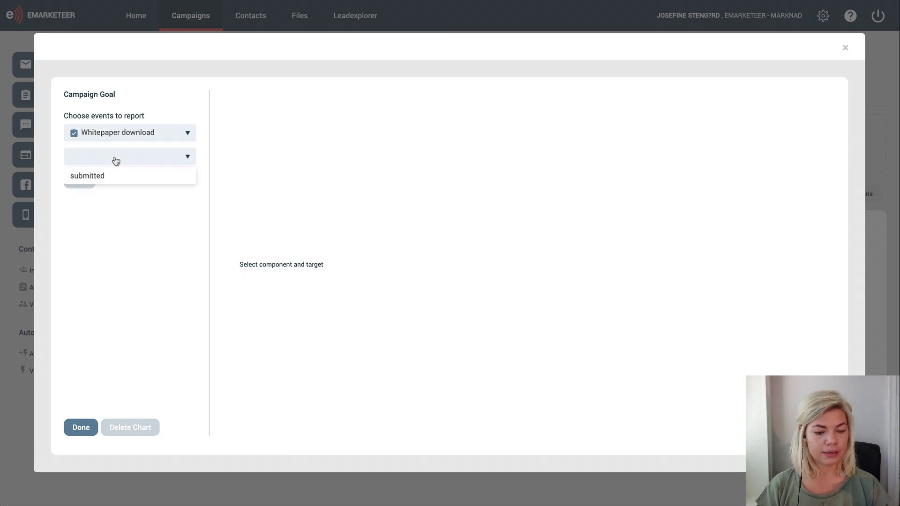
pyautogui.click(86, 175)
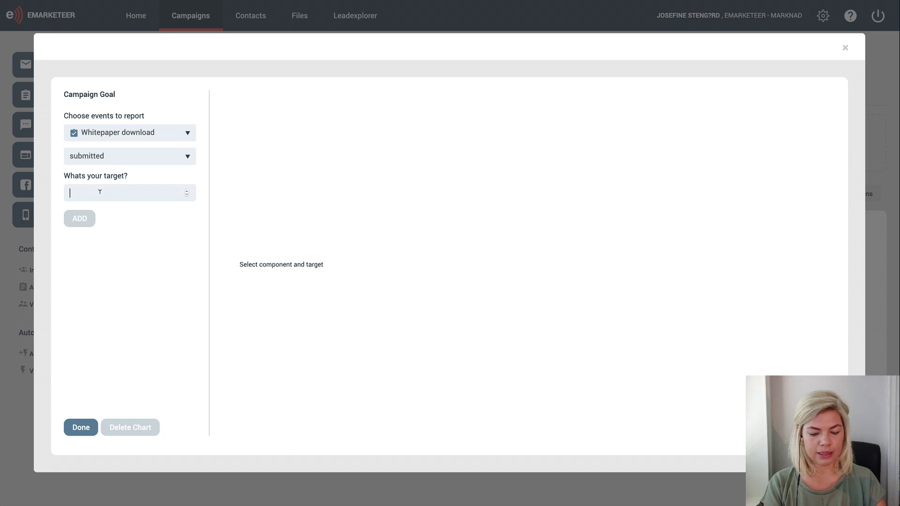
pyautogui.write('250')
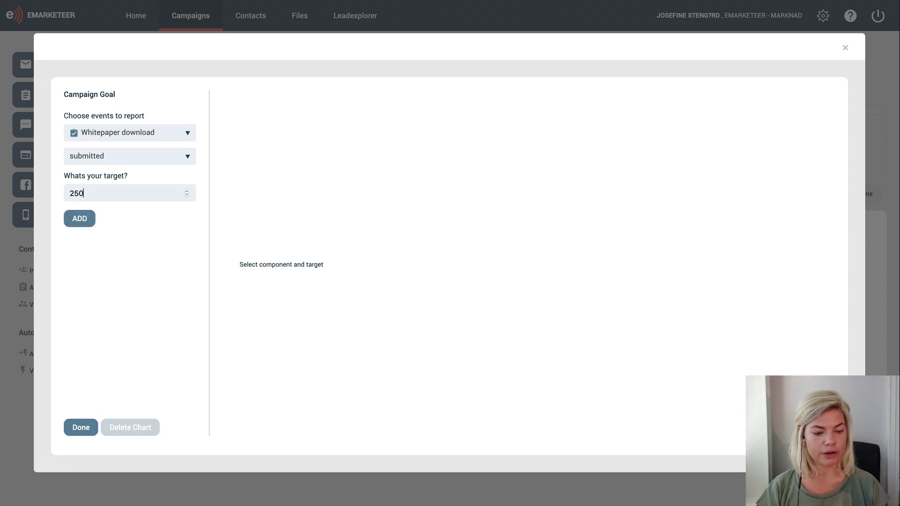
pyautogui.click(78, 218)
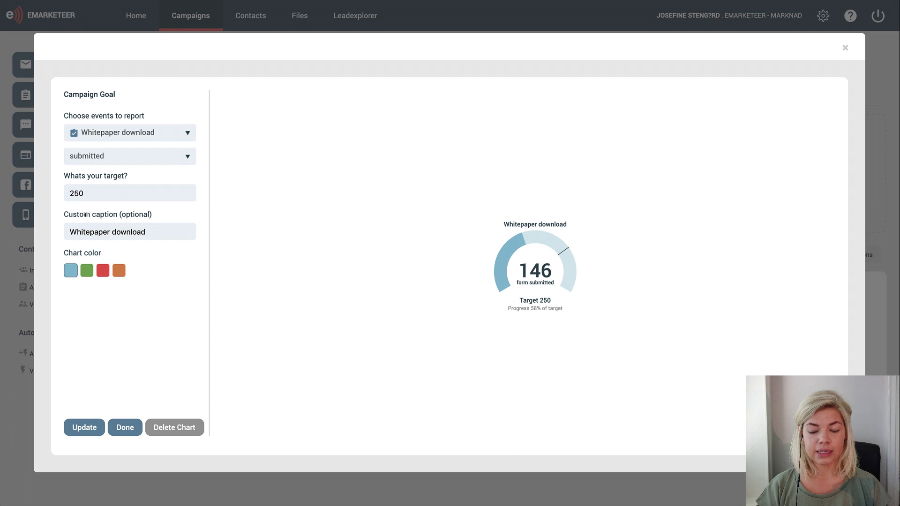
pyautogui.moveTo(445, 308)
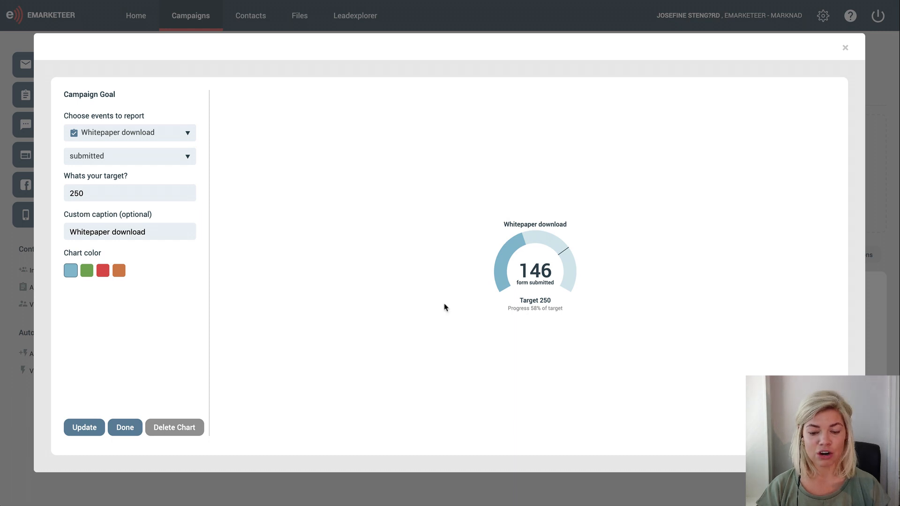
pyautogui.moveTo(512, 294)
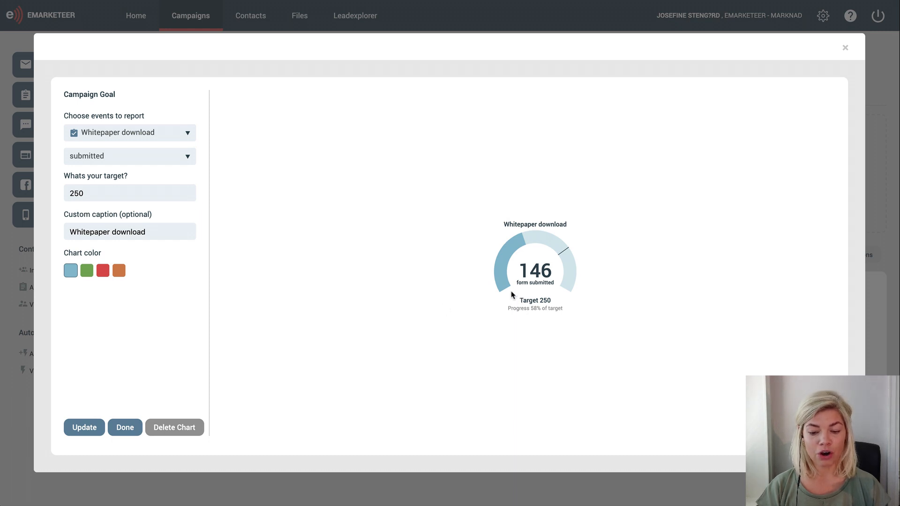
pyautogui.moveTo(529, 323)
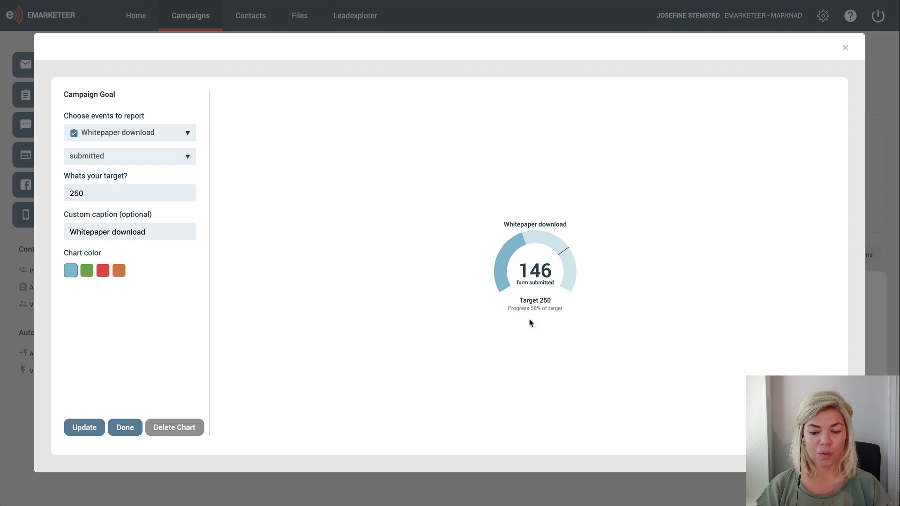
pyautogui.moveTo(555, 314)
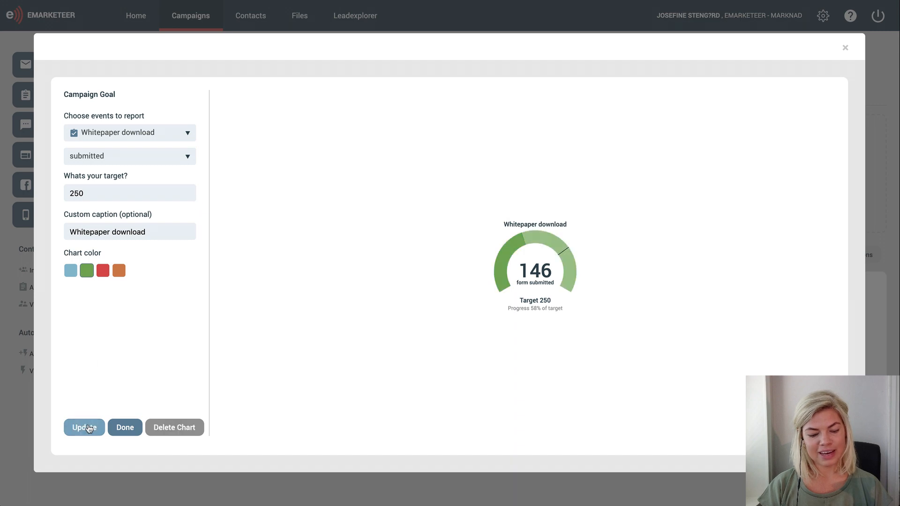
# Save the green Whitepaper download goal gauge.
pyautogui.click(124, 427)
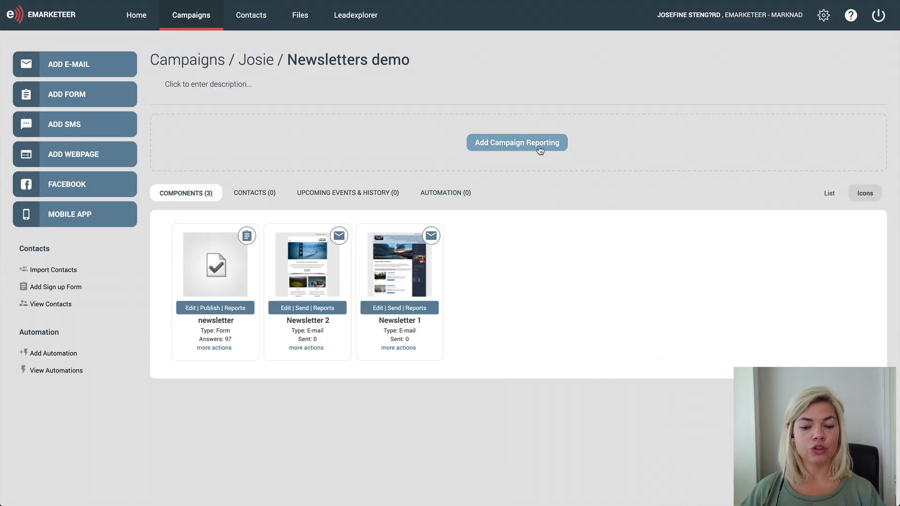
# Add a report counting newsletter form submissions (97) and save it.
pyautogui.click(516, 142)
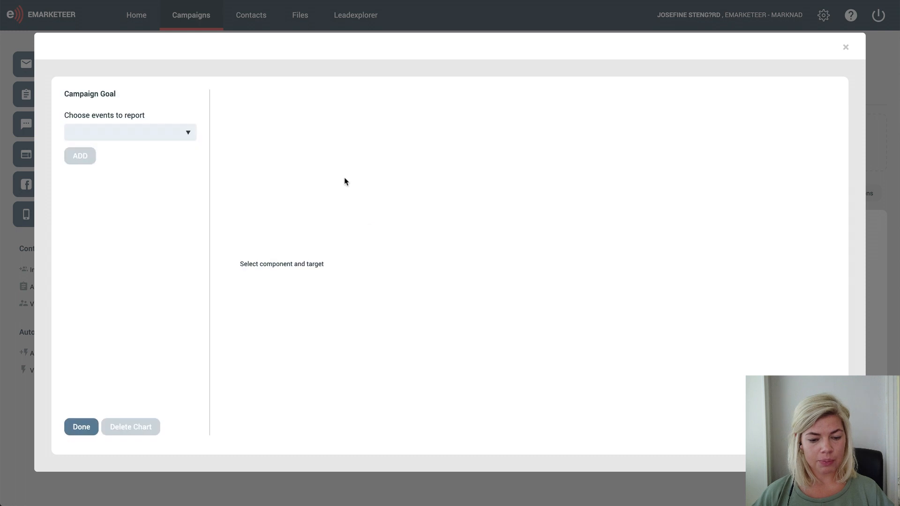
pyautogui.click(130, 133)
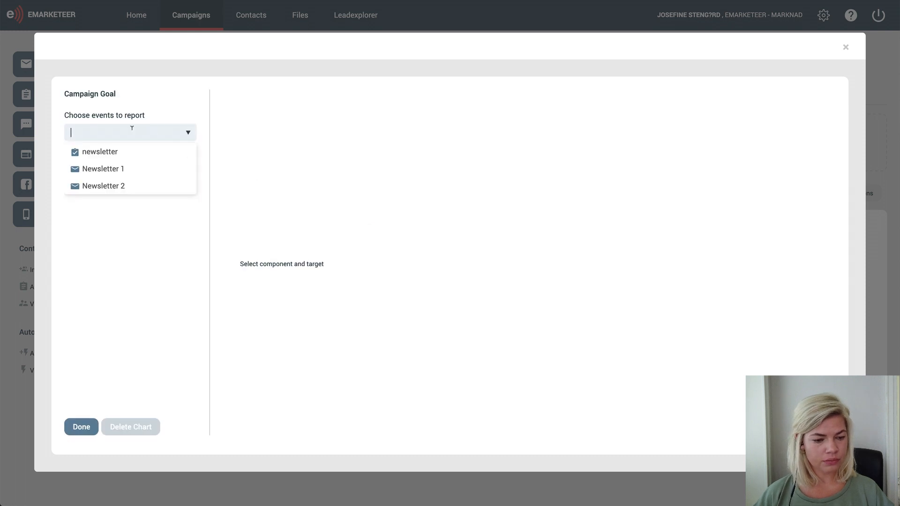
pyautogui.moveTo(135, 156)
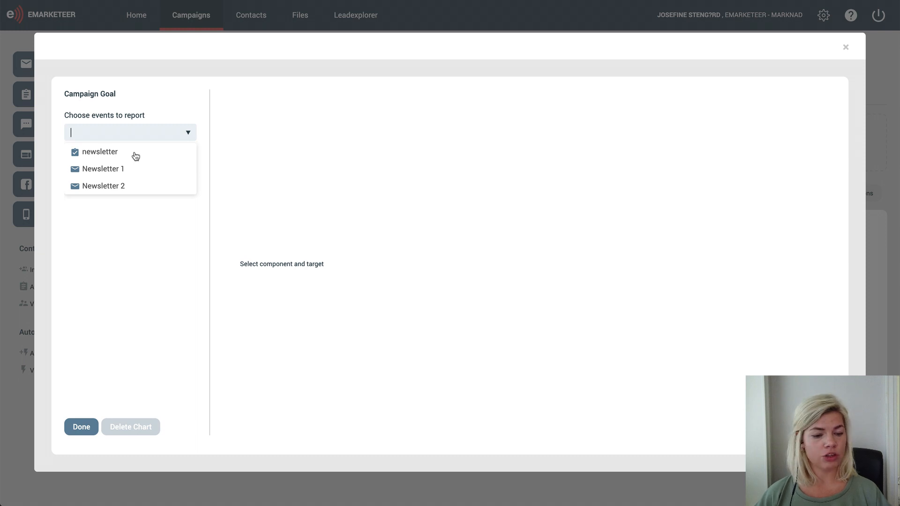
pyautogui.click(99, 152)
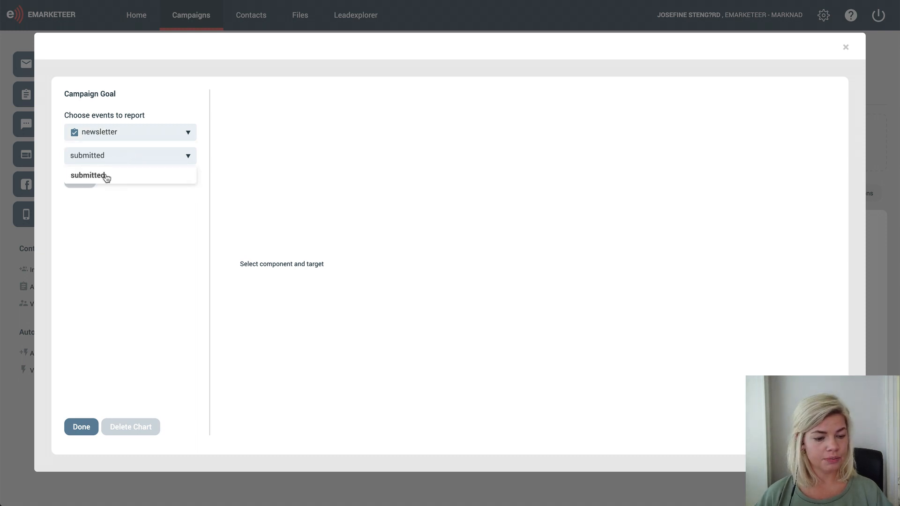
pyautogui.click(88, 175)
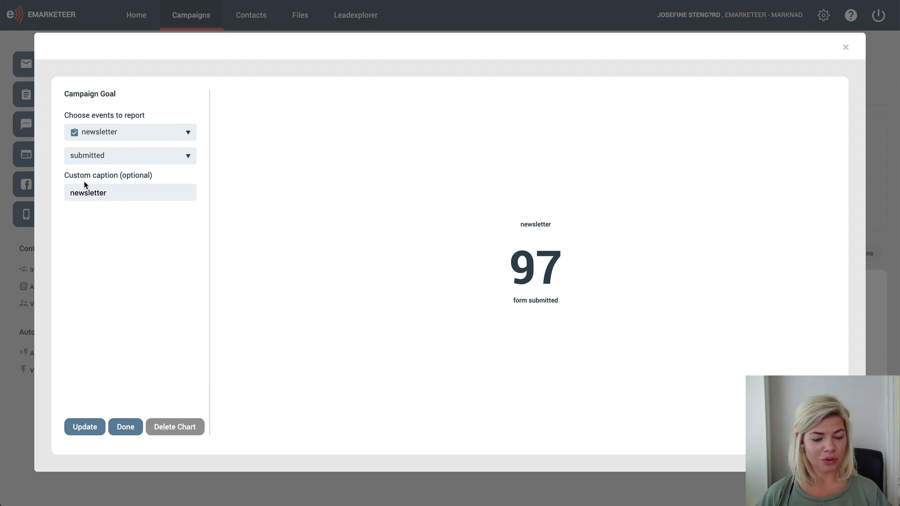
pyautogui.click(125, 427)
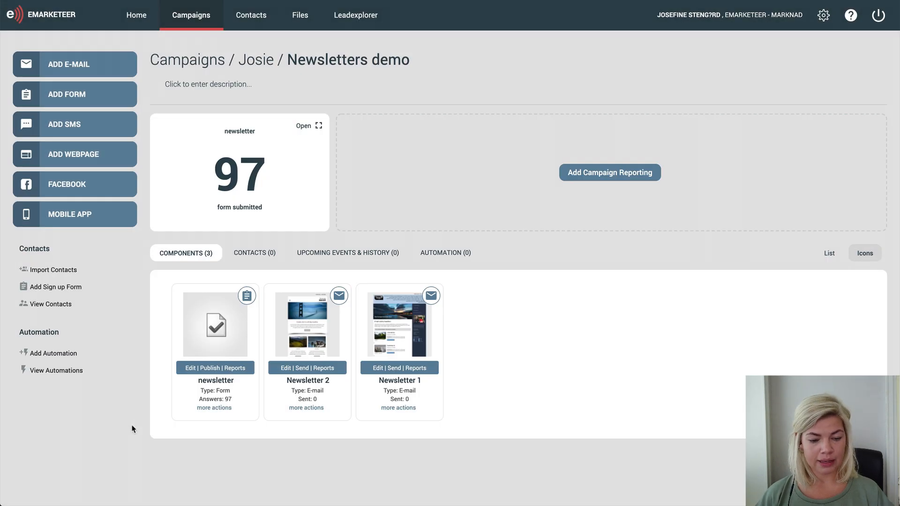
pyautogui.moveTo(507, 296)
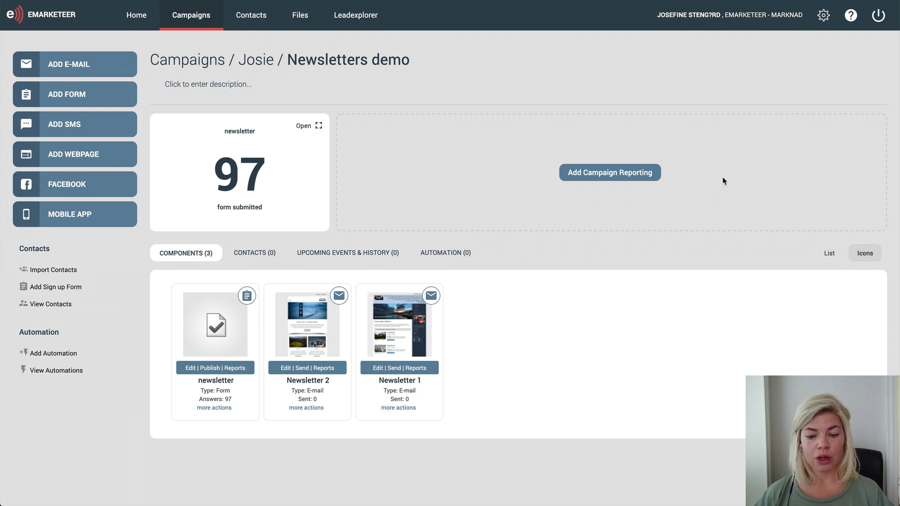
pyautogui.moveTo(606, 142)
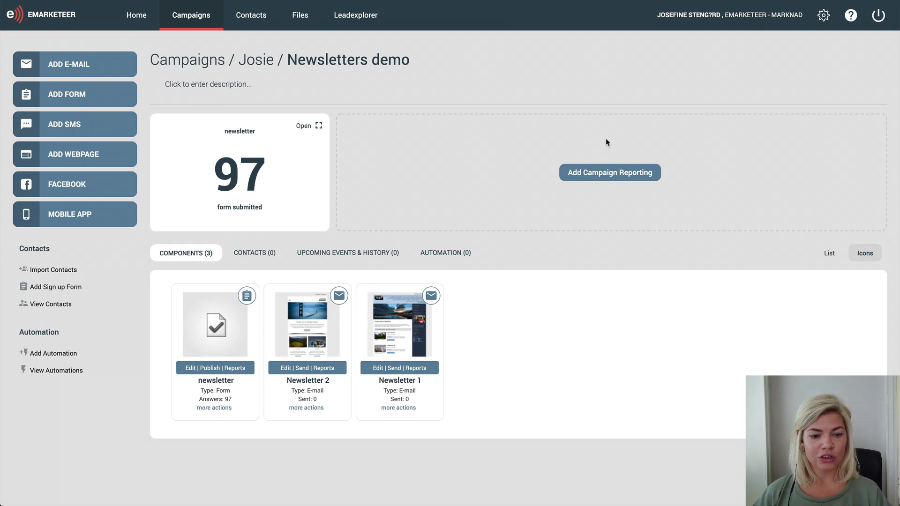
# Return to the campaigns folder via the breadcrumb.
pyautogui.click(192, 15)
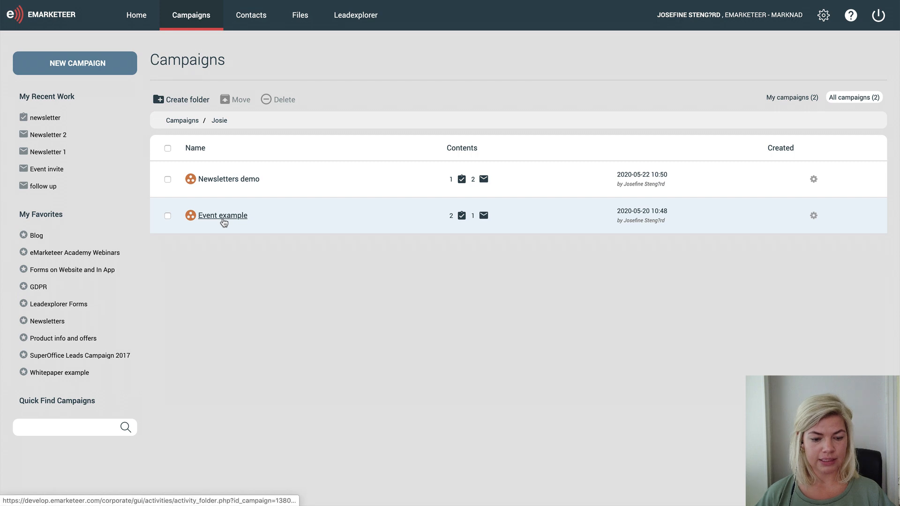
# Open Event example and set the funnel chart's size to 2.
pyautogui.click(223, 215)
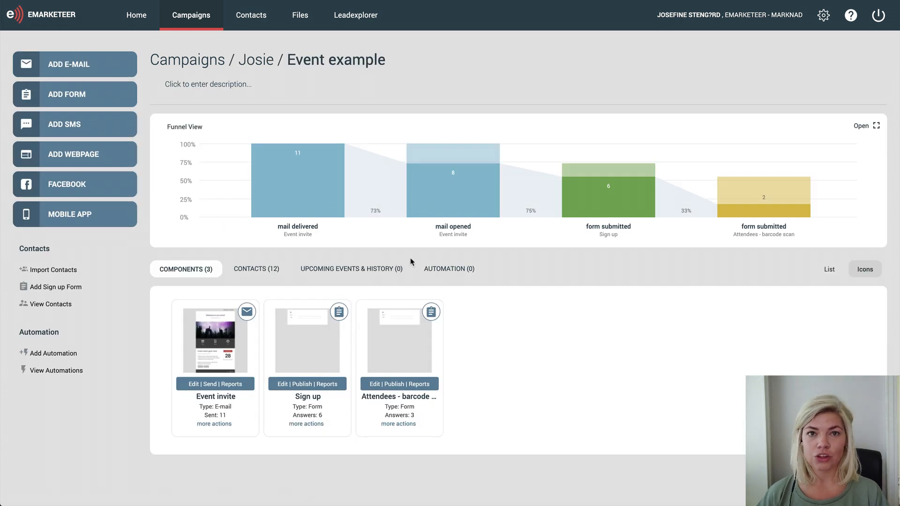
pyautogui.moveTo(875, 127)
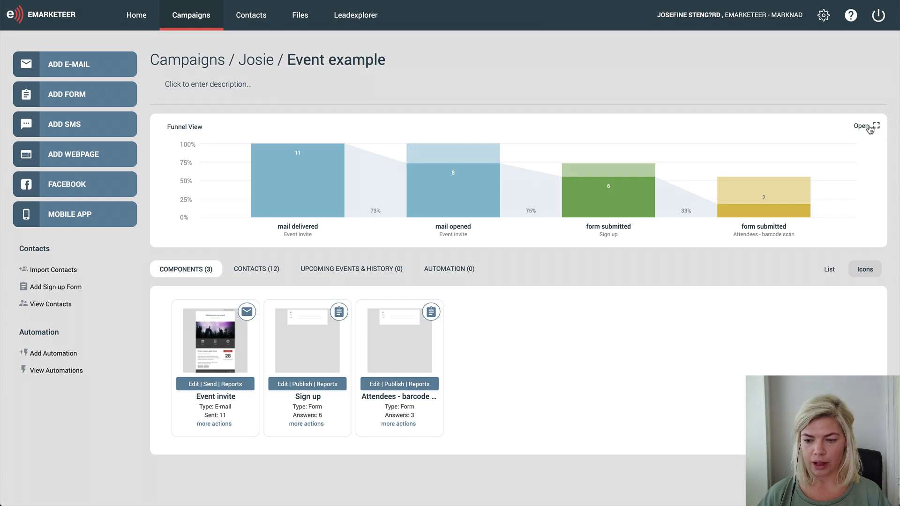
pyautogui.click(862, 126)
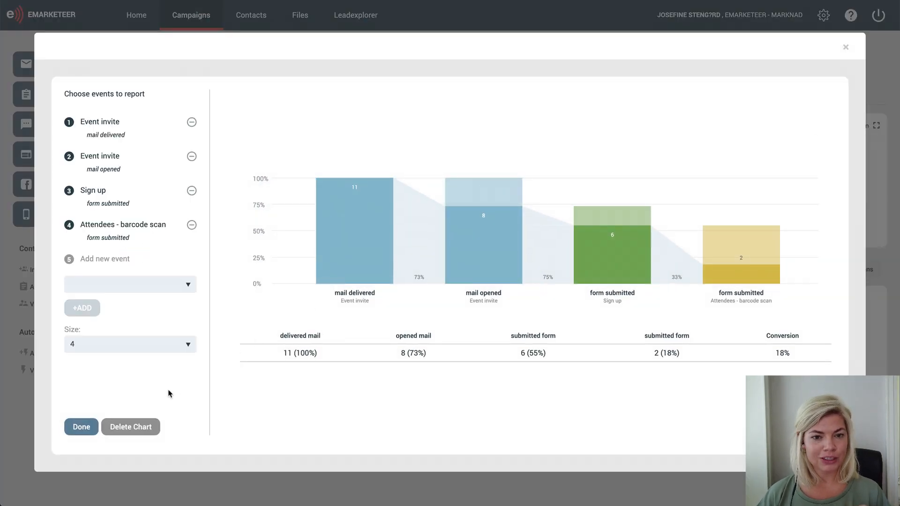
pyautogui.click(130, 344)
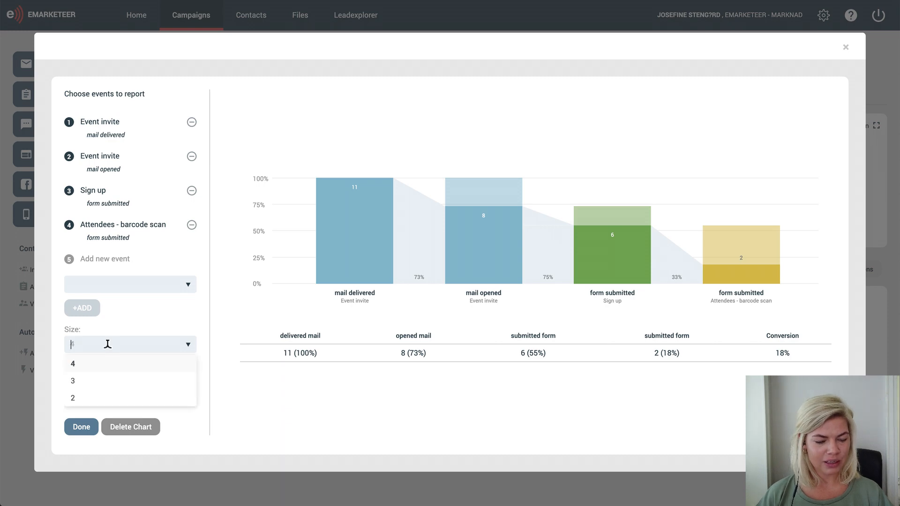
pyautogui.click(72, 398)
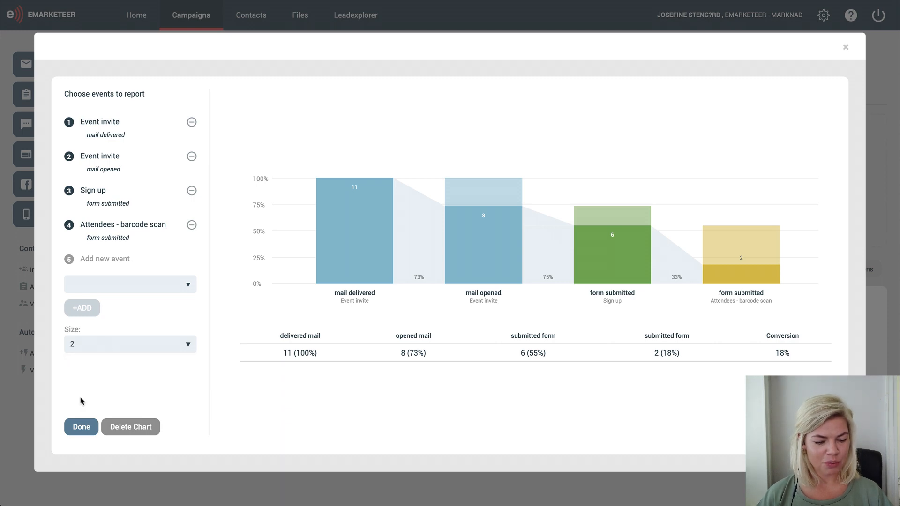
pyautogui.click(80, 426)
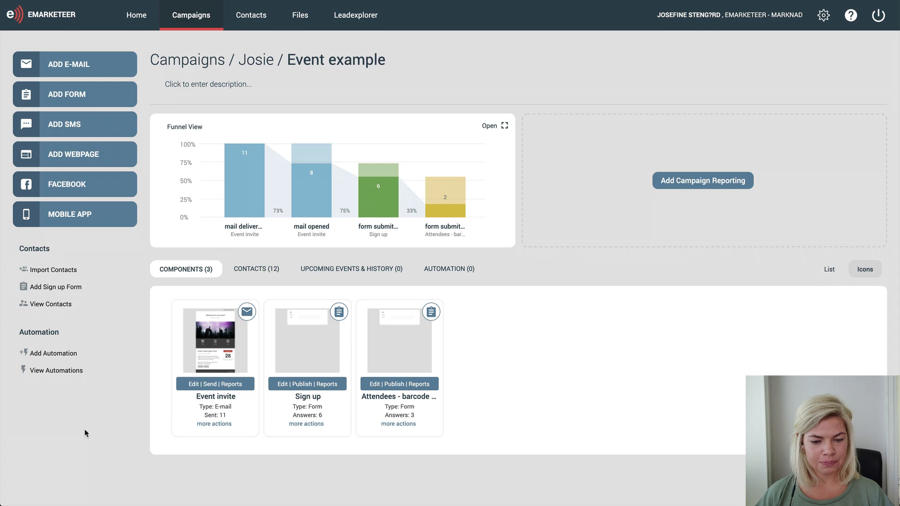
pyautogui.moveTo(703, 179)
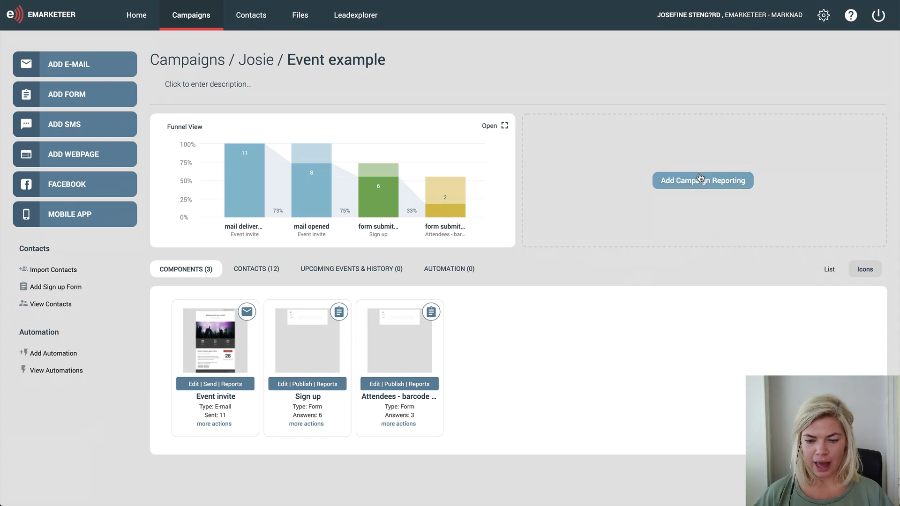
# Add a goal gauge for Sign up form submissions with a target of 15.
pyautogui.click(703, 180)
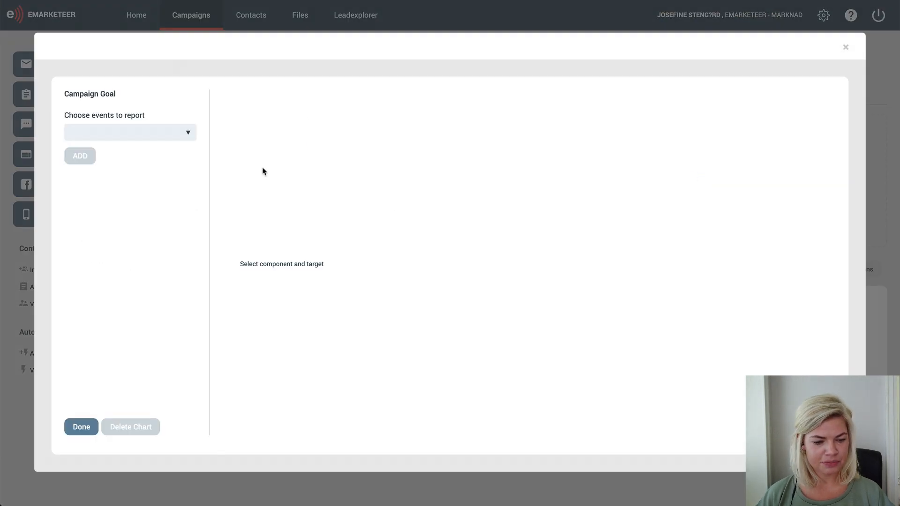
pyautogui.click(129, 132)
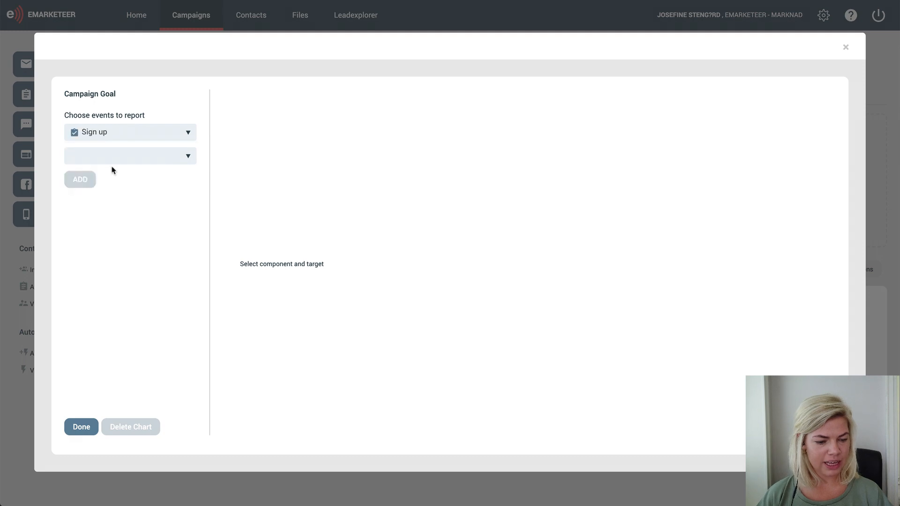
pyautogui.click(130, 156)
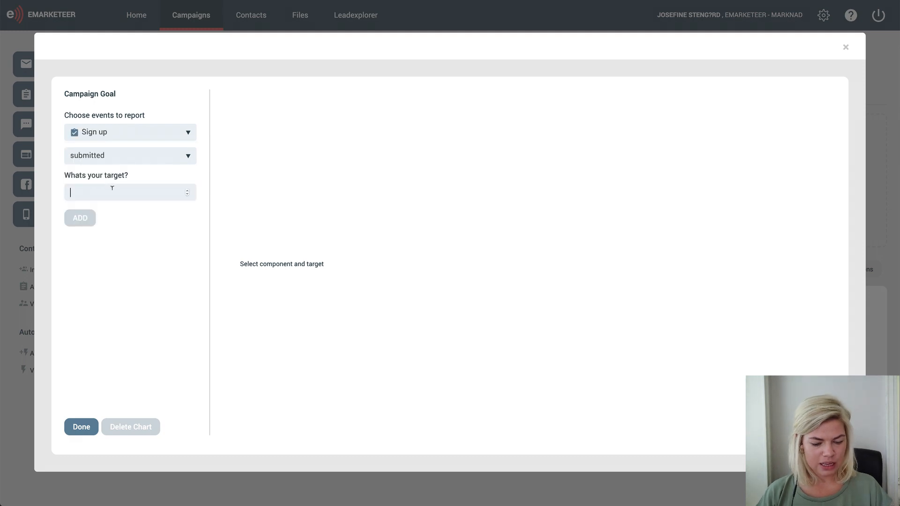
pyautogui.write('15')
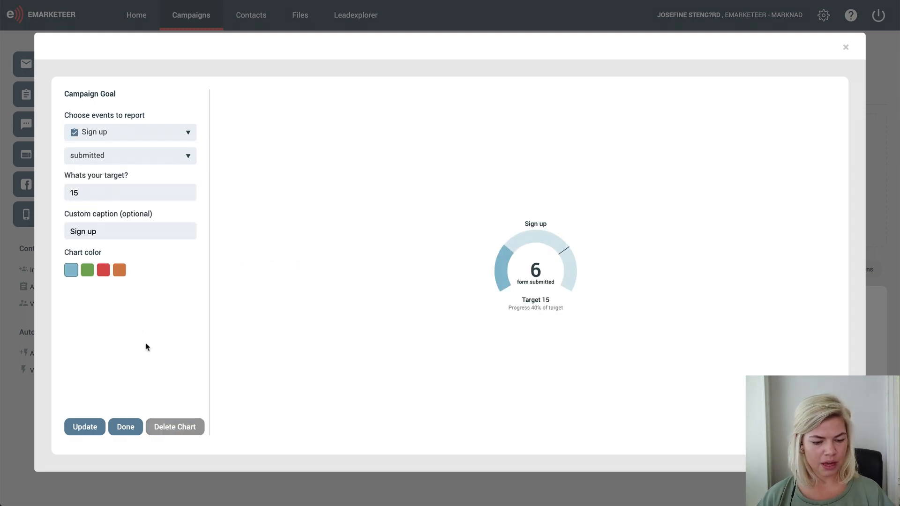
pyautogui.click(125, 427)
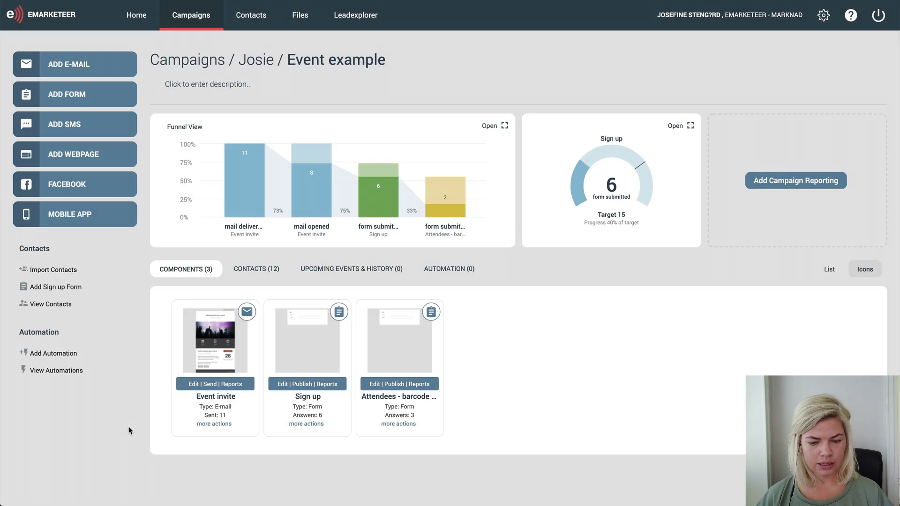
# Add and save a counter of Attendees - barcode scan form submissions.
pyautogui.click(795, 180)
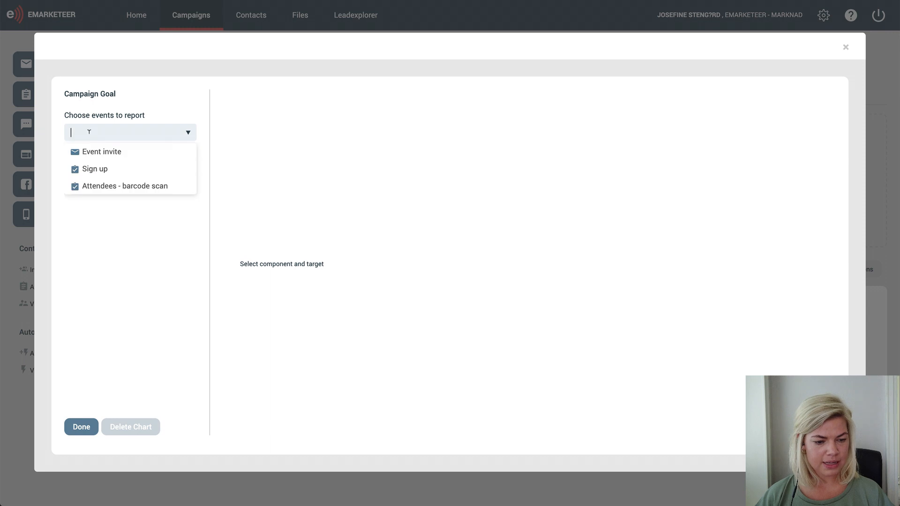
pyautogui.click(124, 185)
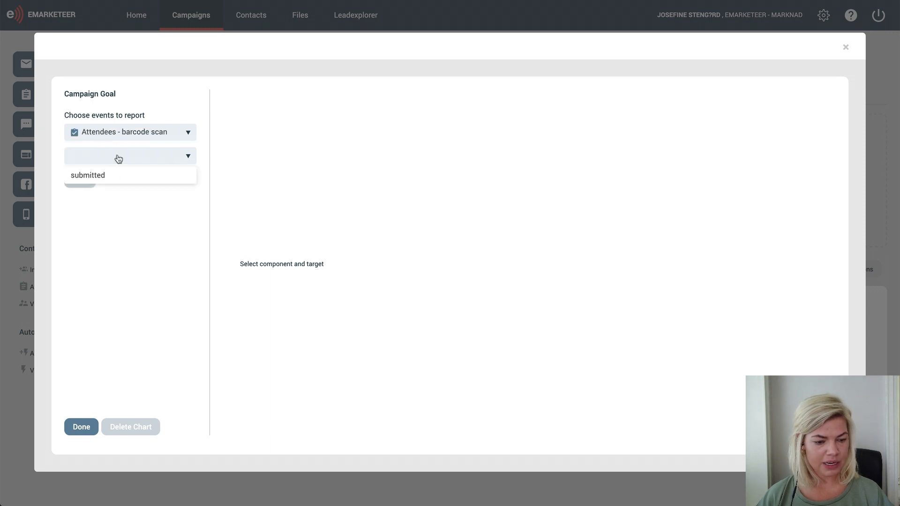
pyautogui.click(87, 175)
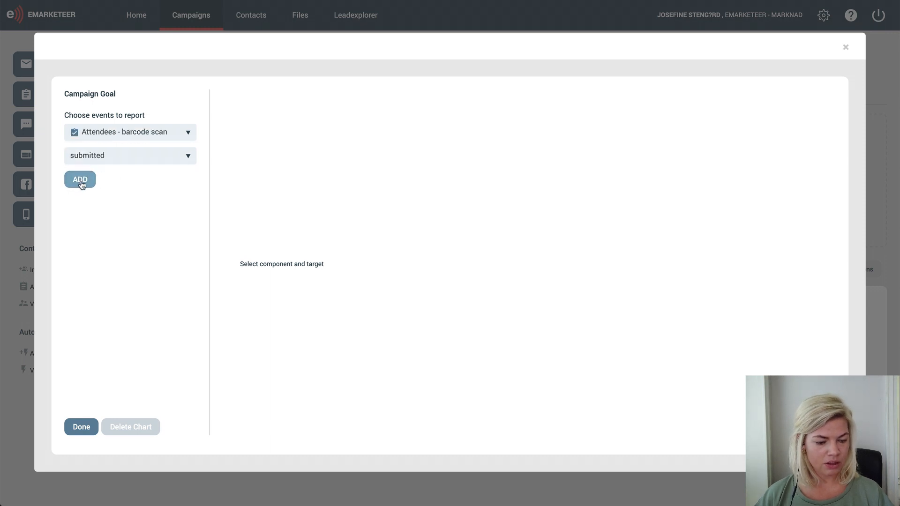
pyautogui.click(80, 180)
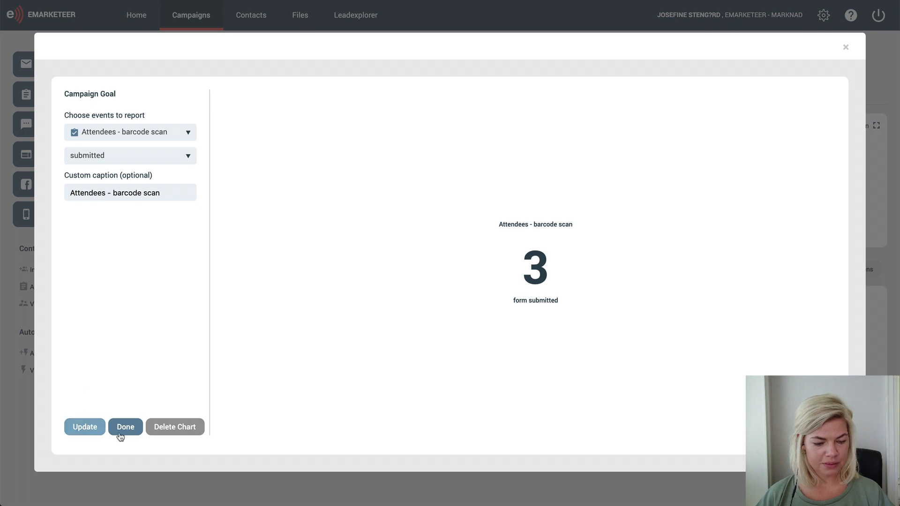
pyautogui.click(125, 426)
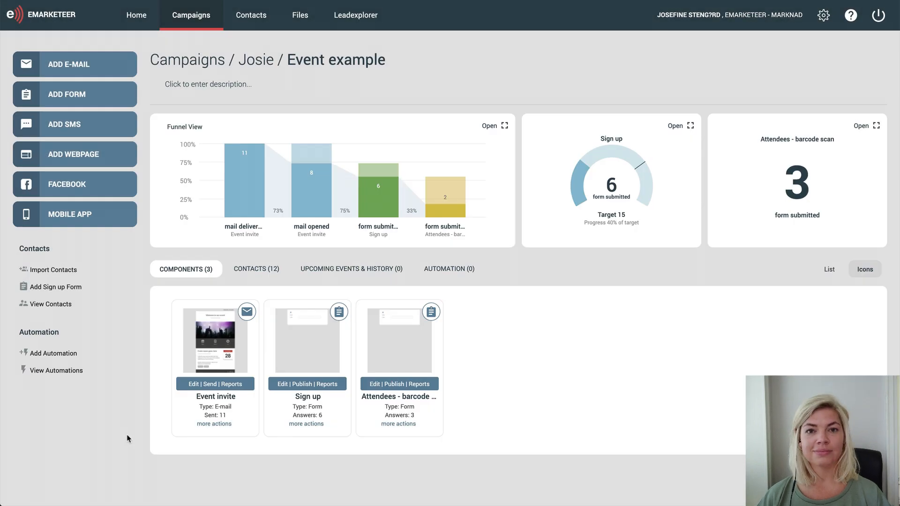